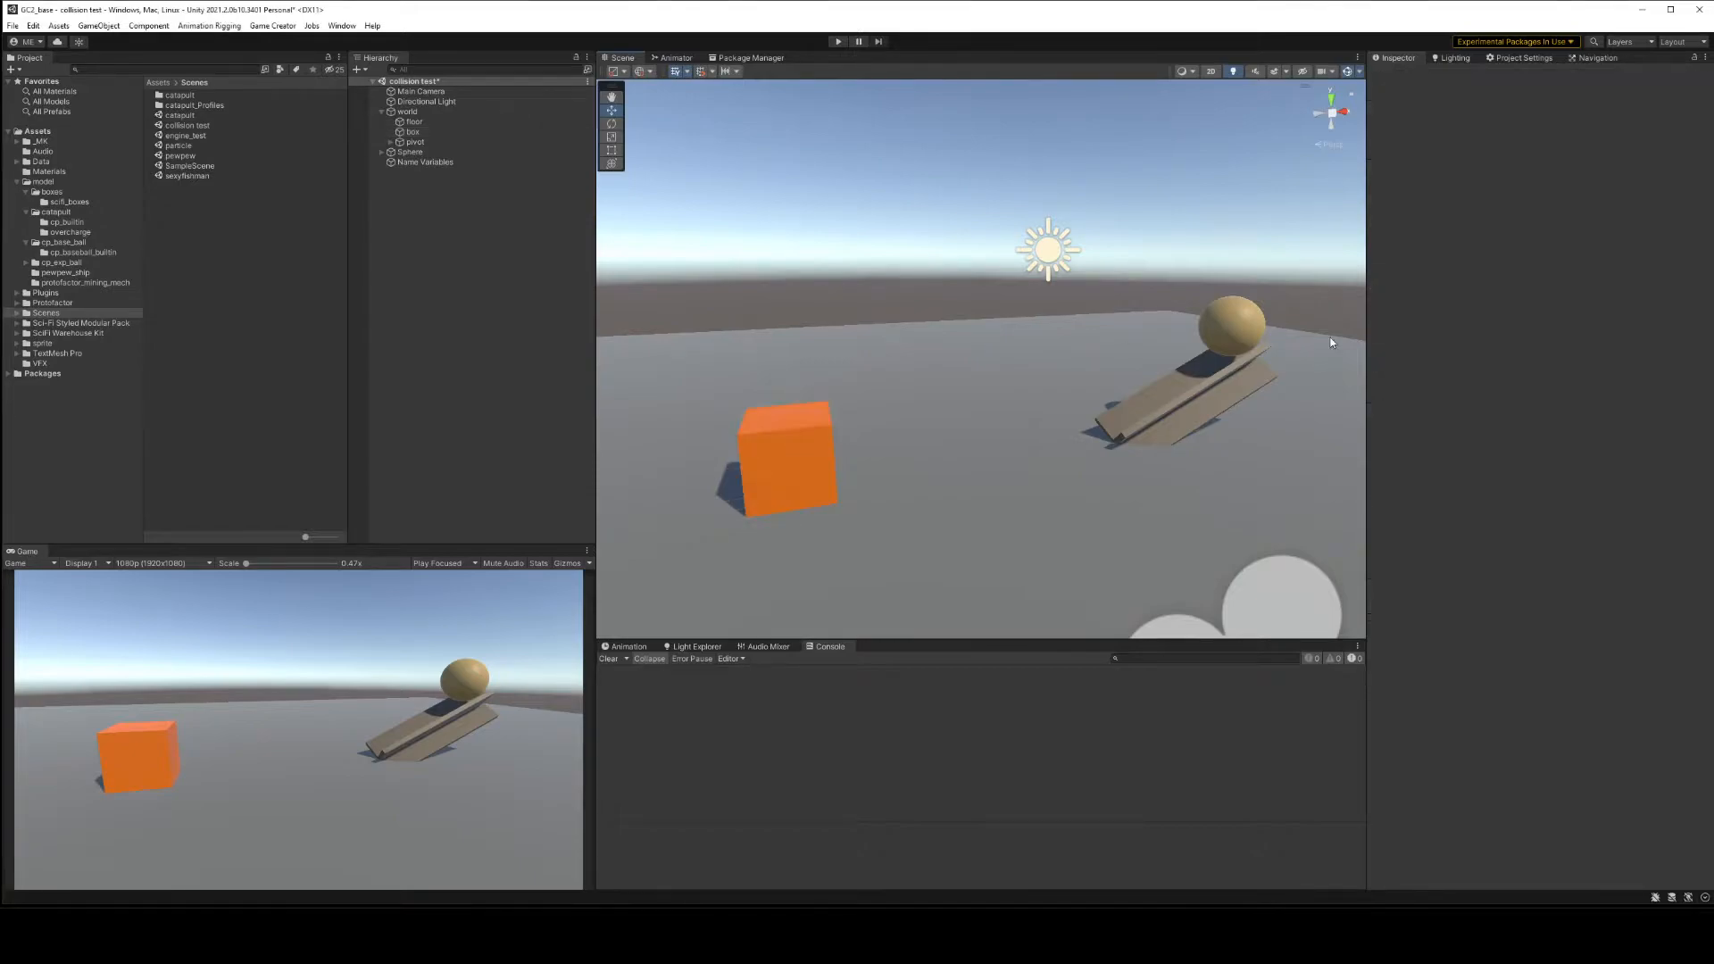
{"action": "mouse_move", "coordinate": [1169, 338]}
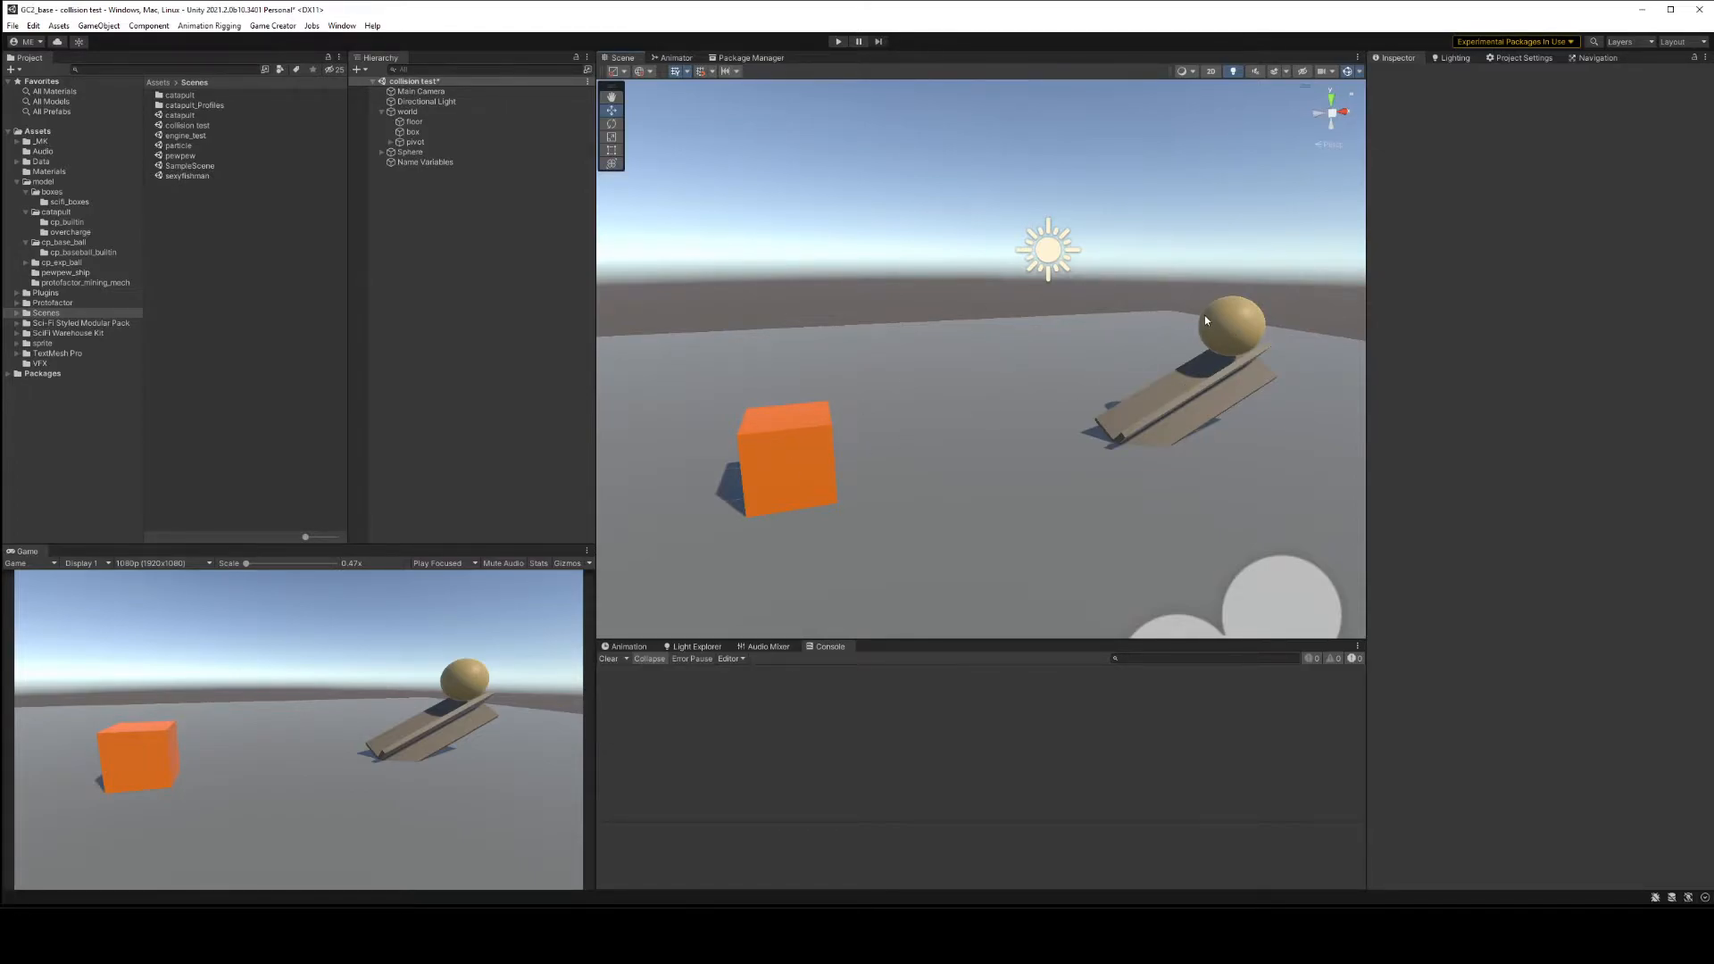
Select the ball sphere to show its Rigidbody, two sphere colliders and Ball tag.
{"action": "left_click", "coordinate": [1230, 321]}
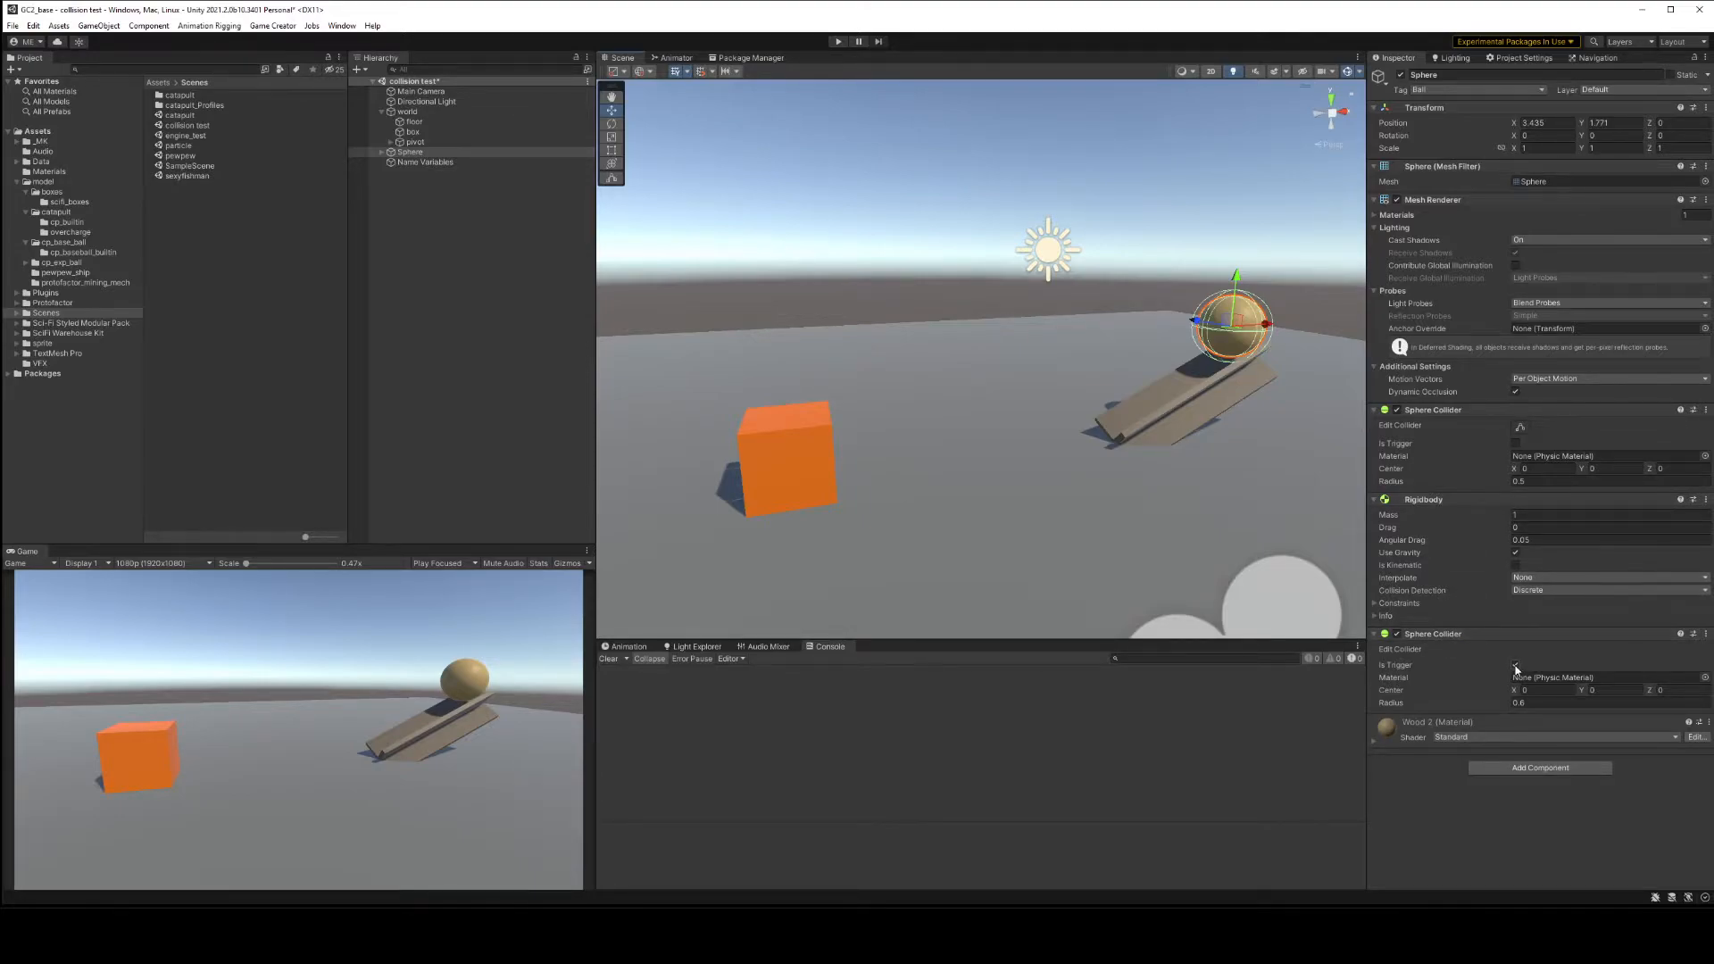
Select the box with its trigger collider and start searching Add Component for 'trigger'.
{"action": "left_click", "coordinate": [1514, 665]}
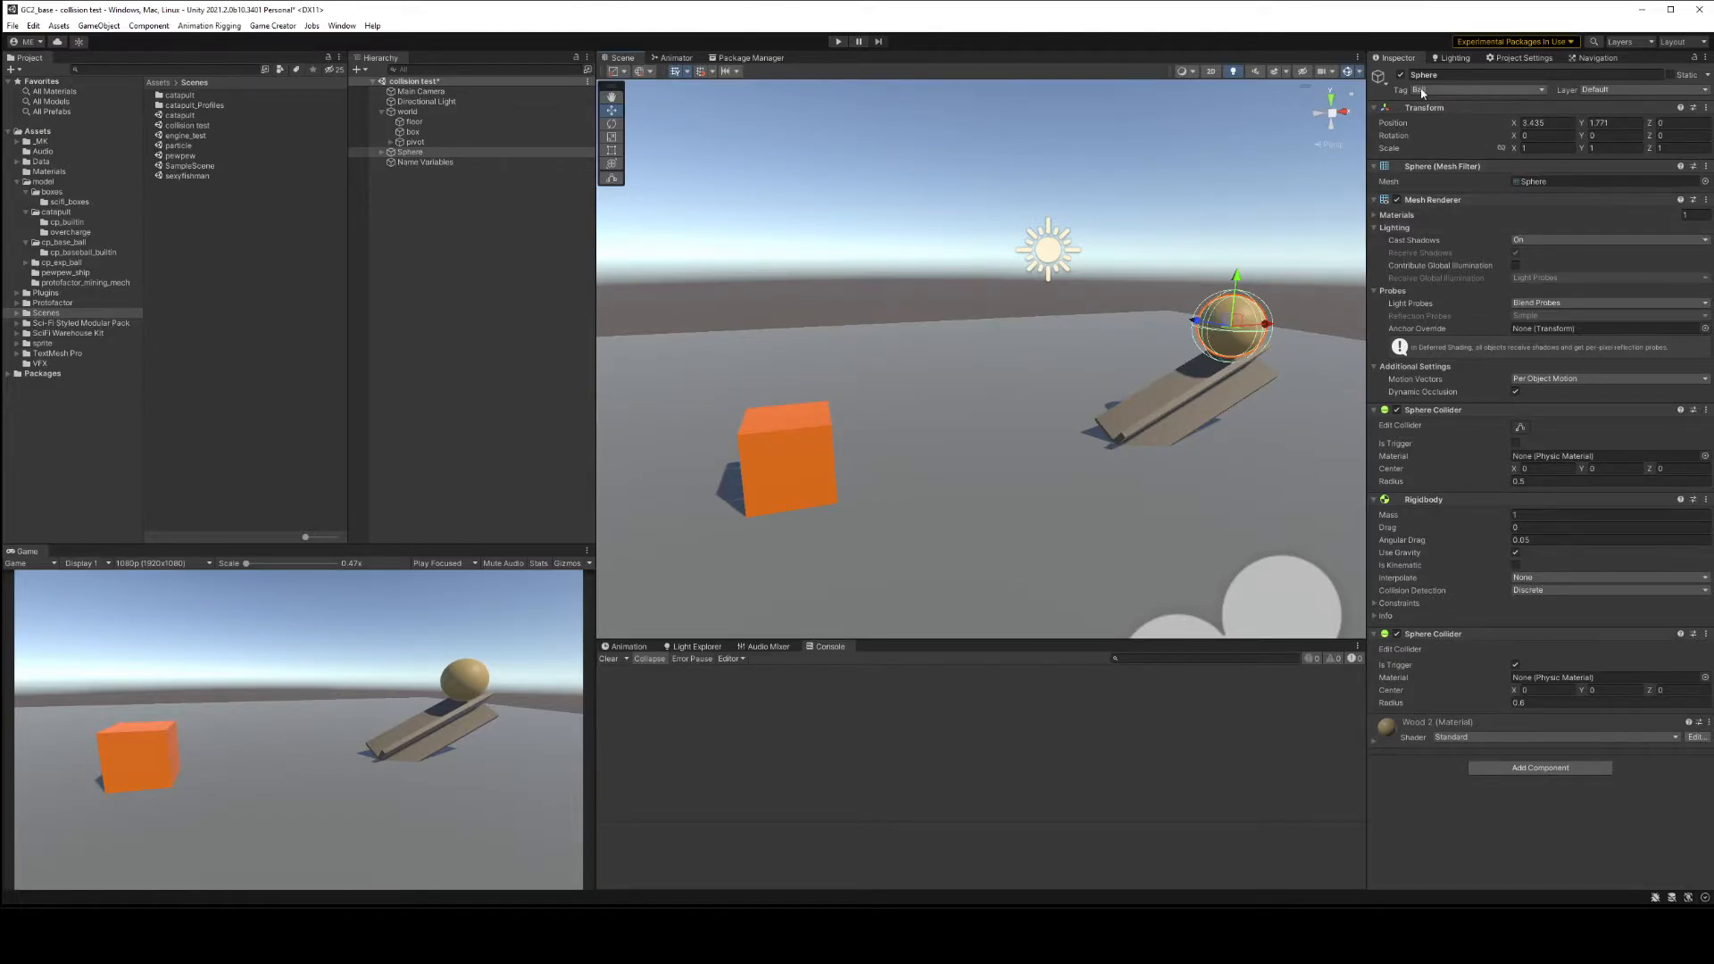
{"action": "left_click", "coordinate": [412, 132]}
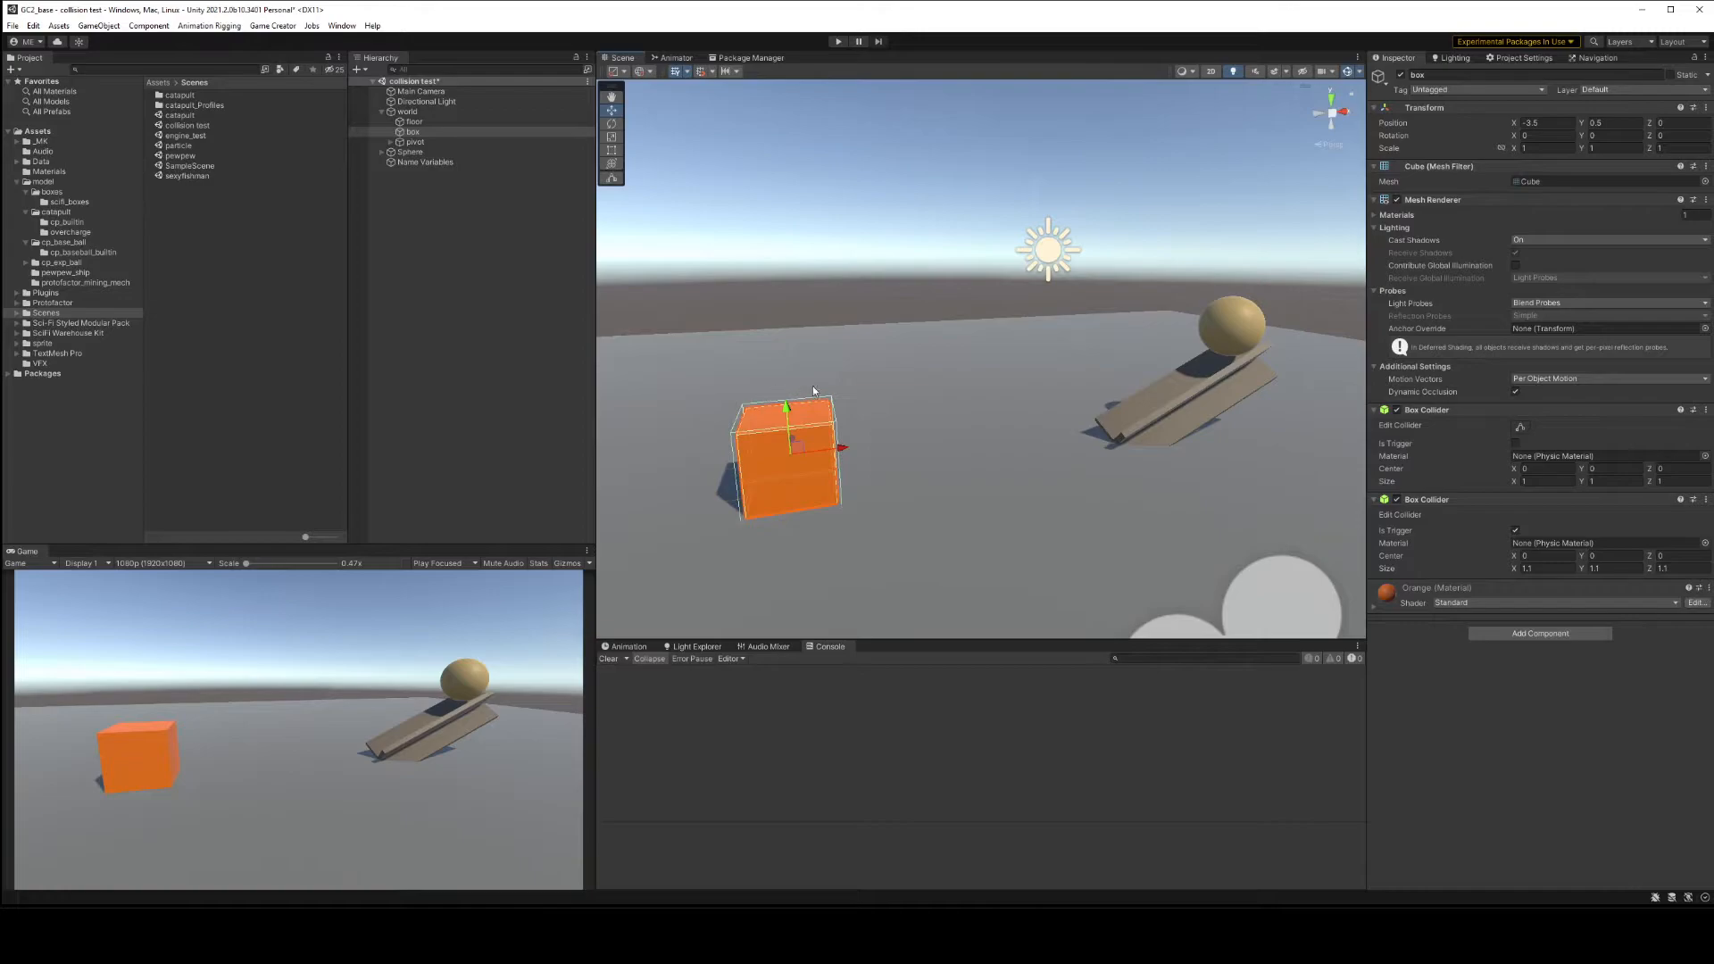
{"action": "mouse_move", "coordinate": [1455, 633]}
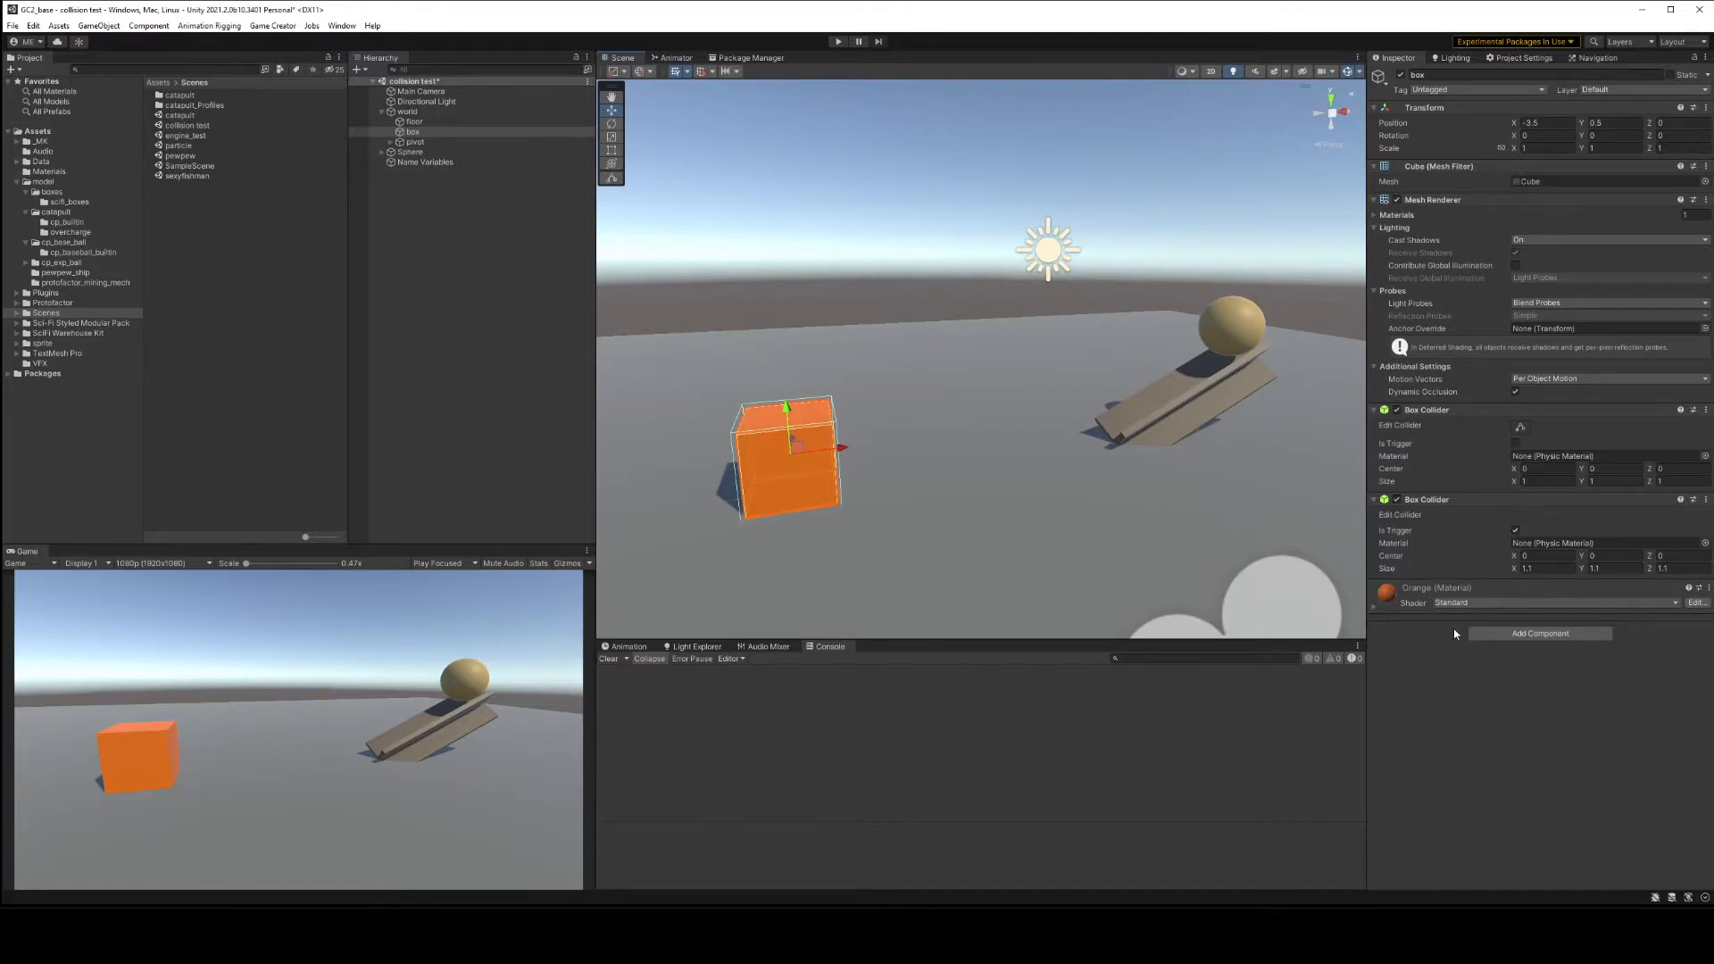
{"action": "left_click", "coordinate": [1539, 632]}
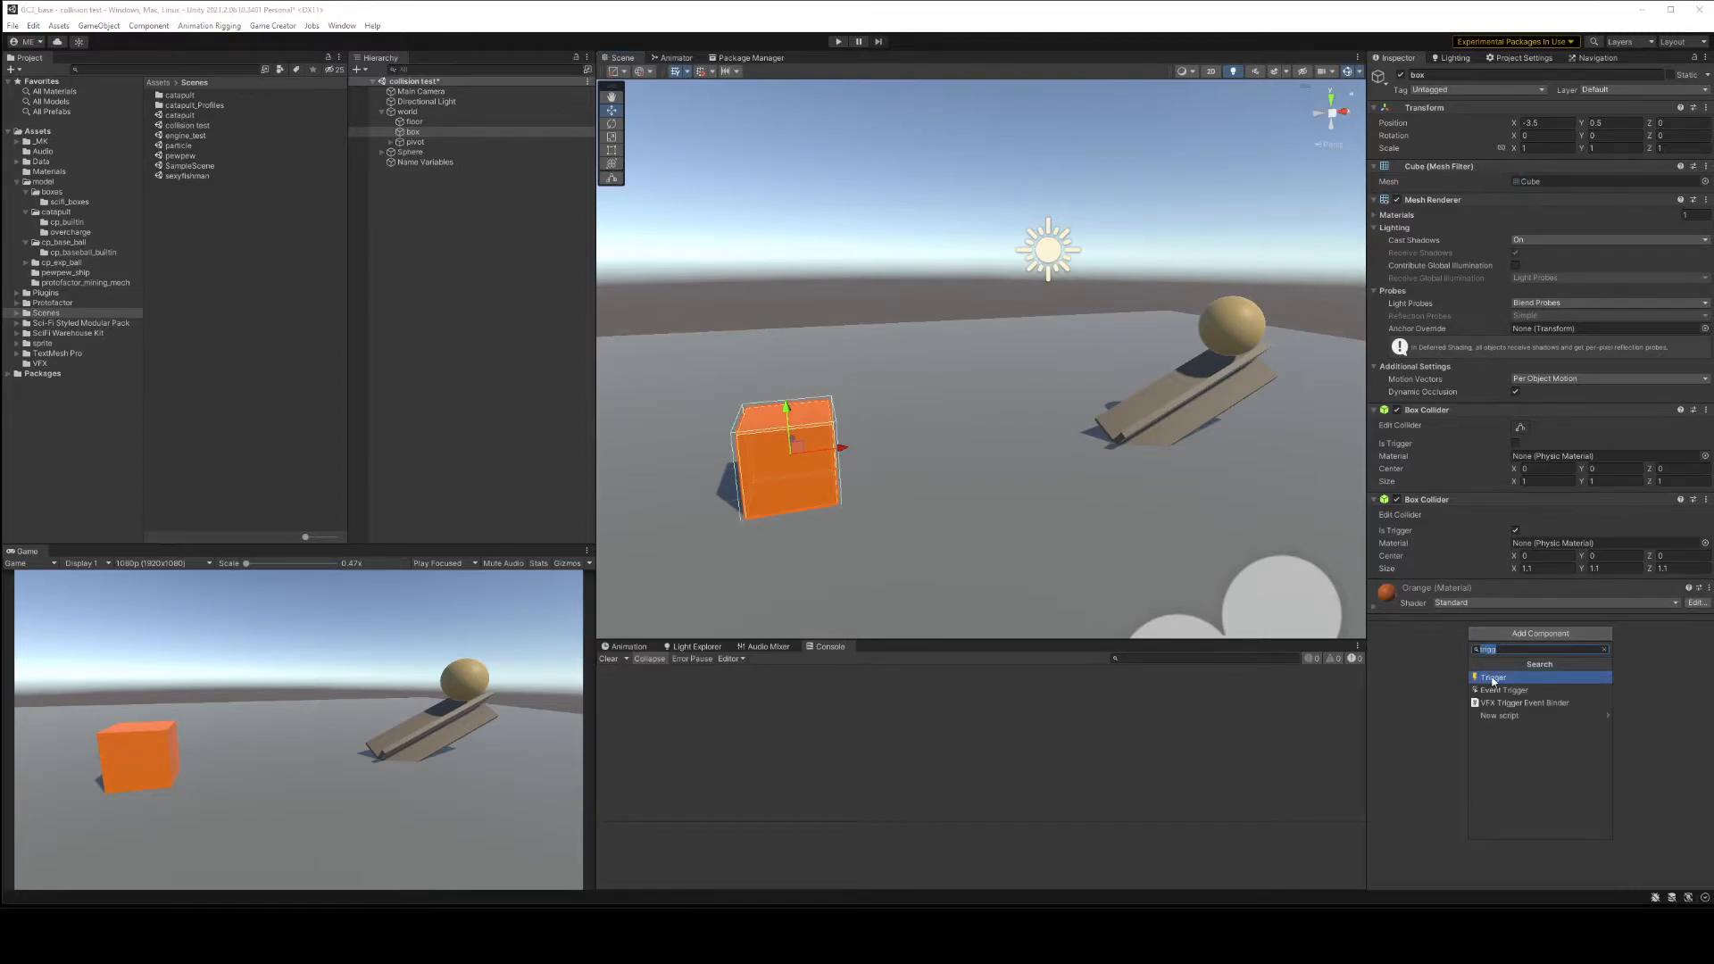
Add a Trigger component set to On Trigger Enter Tag reacting only to the Ball tag.
{"action": "left_click", "coordinate": [1491, 677]}
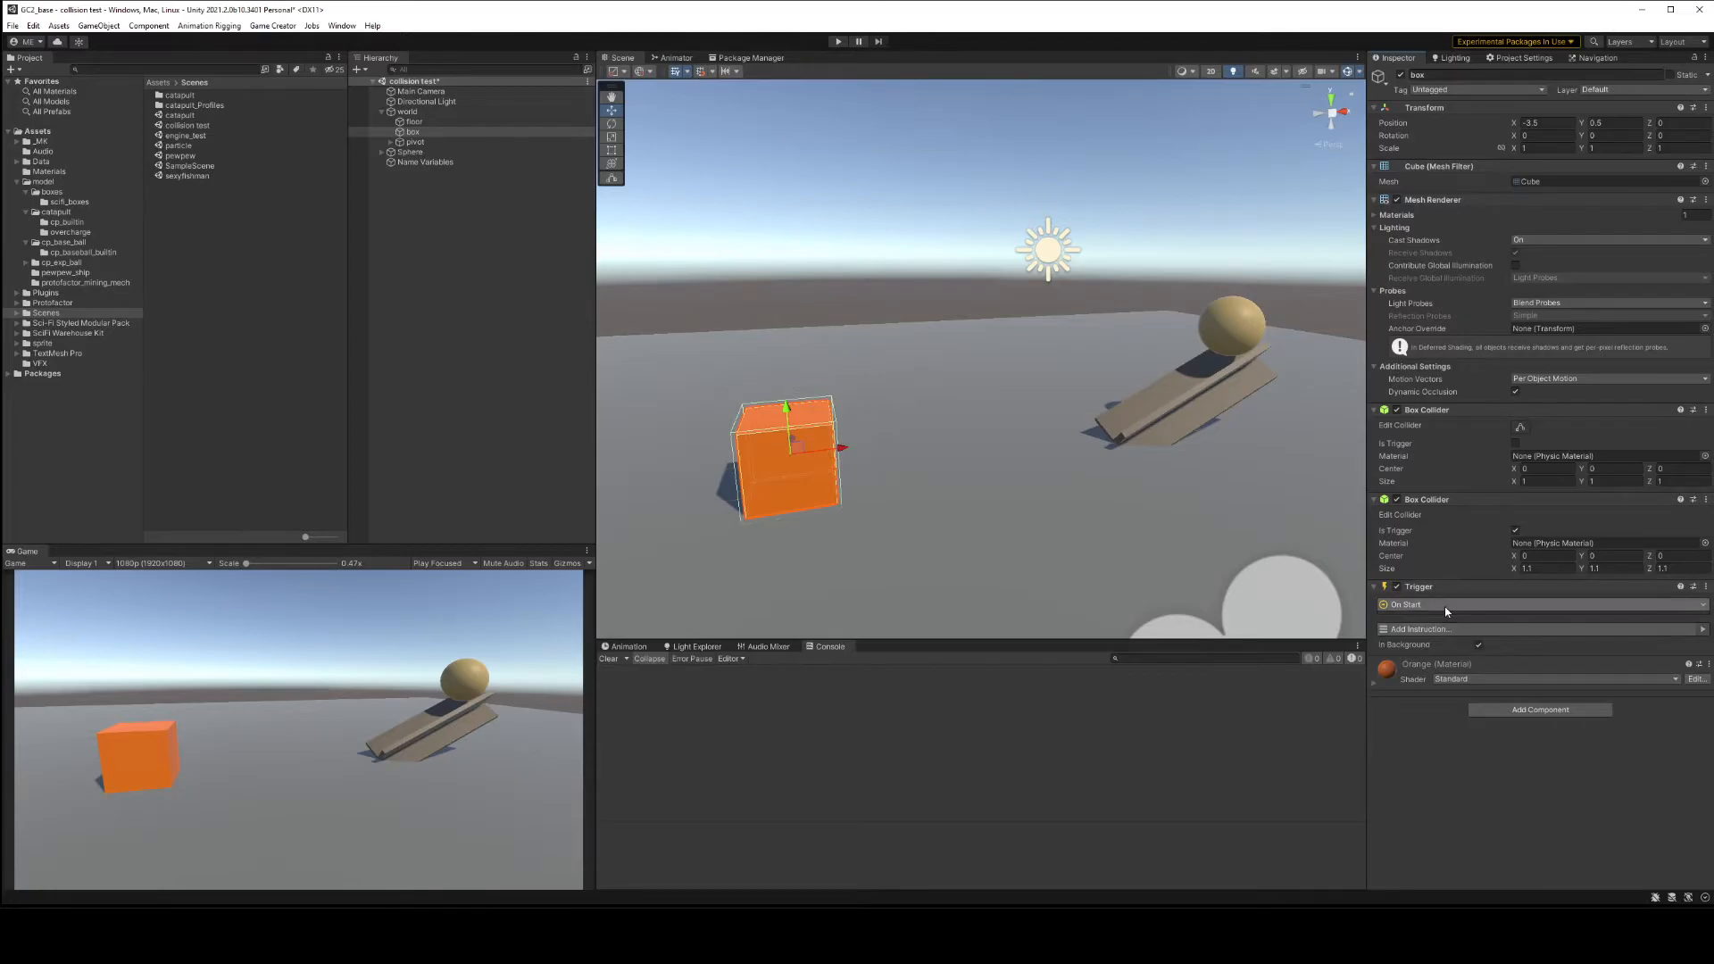
{"action": "left_click", "coordinate": [1417, 628]}
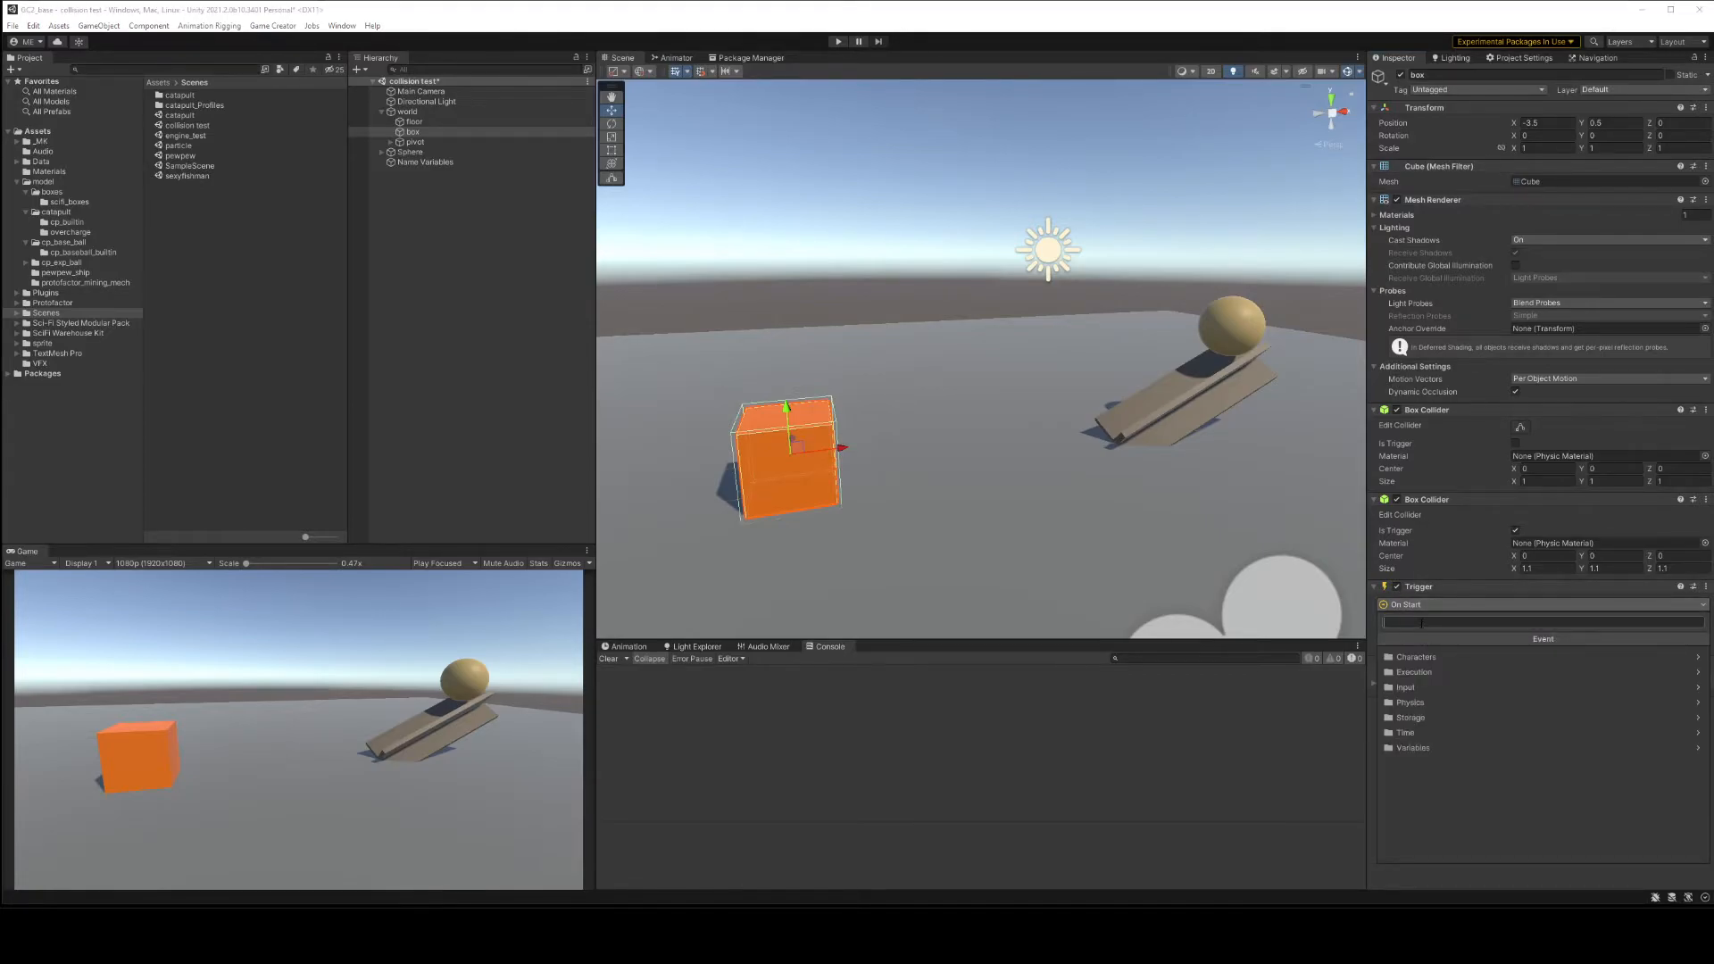
{"action": "type", "text": "enter"}
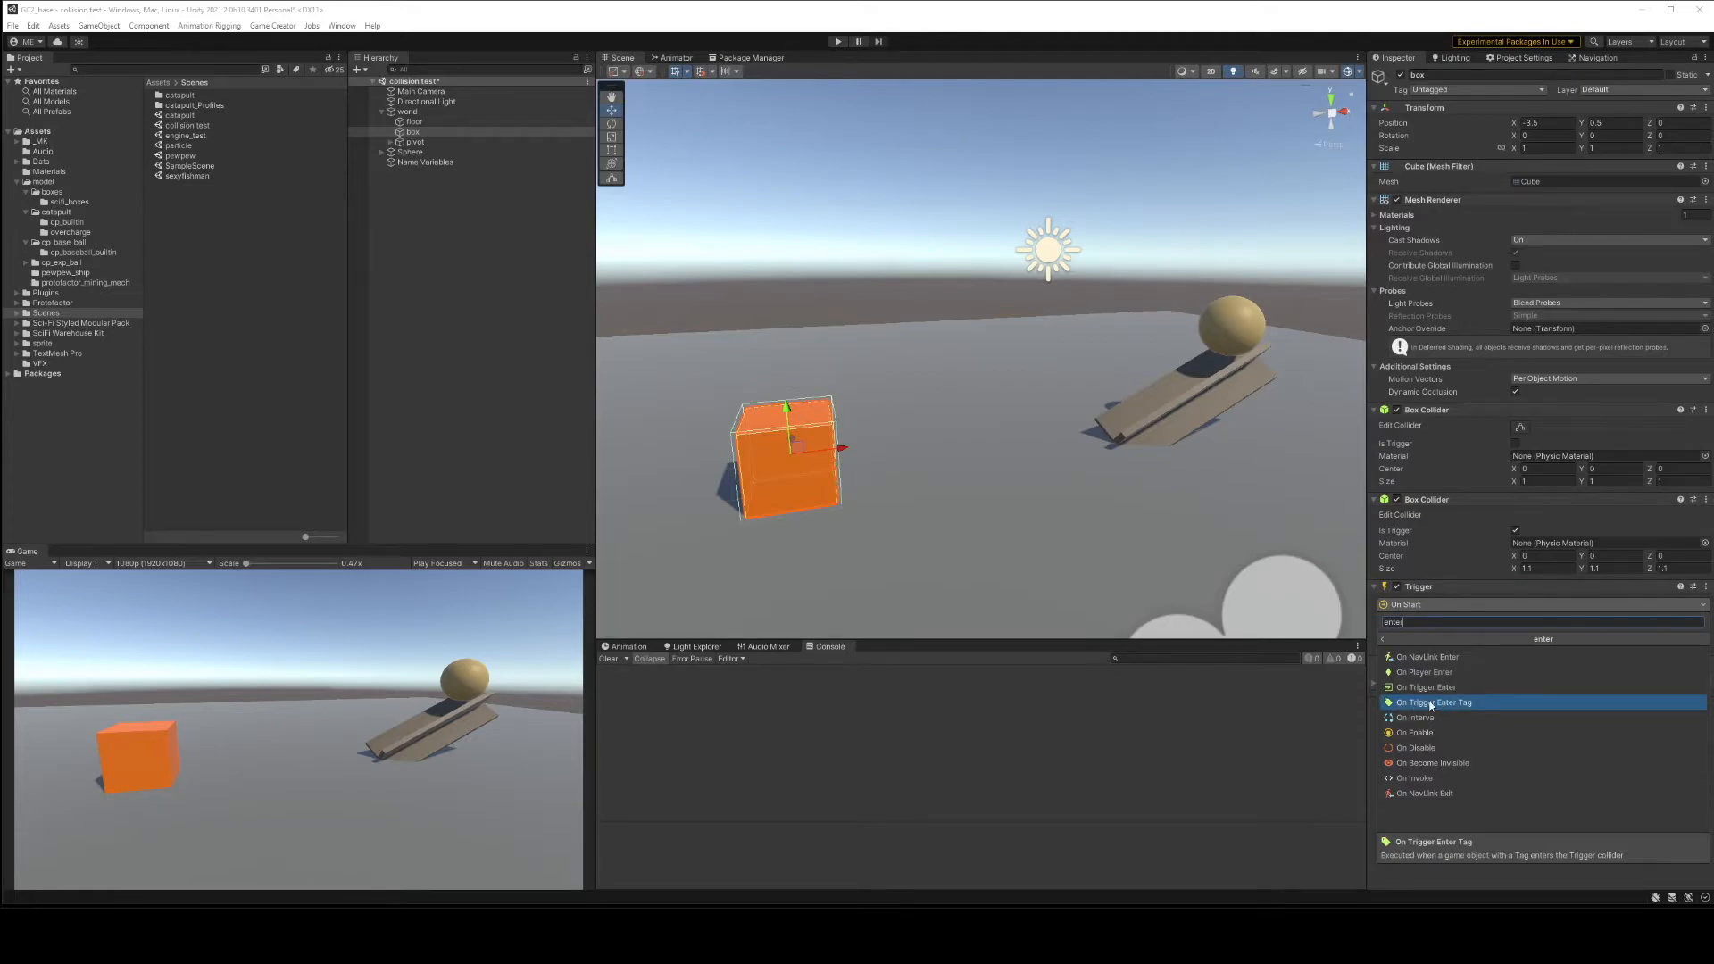
{"action": "left_click", "coordinate": [1434, 701]}
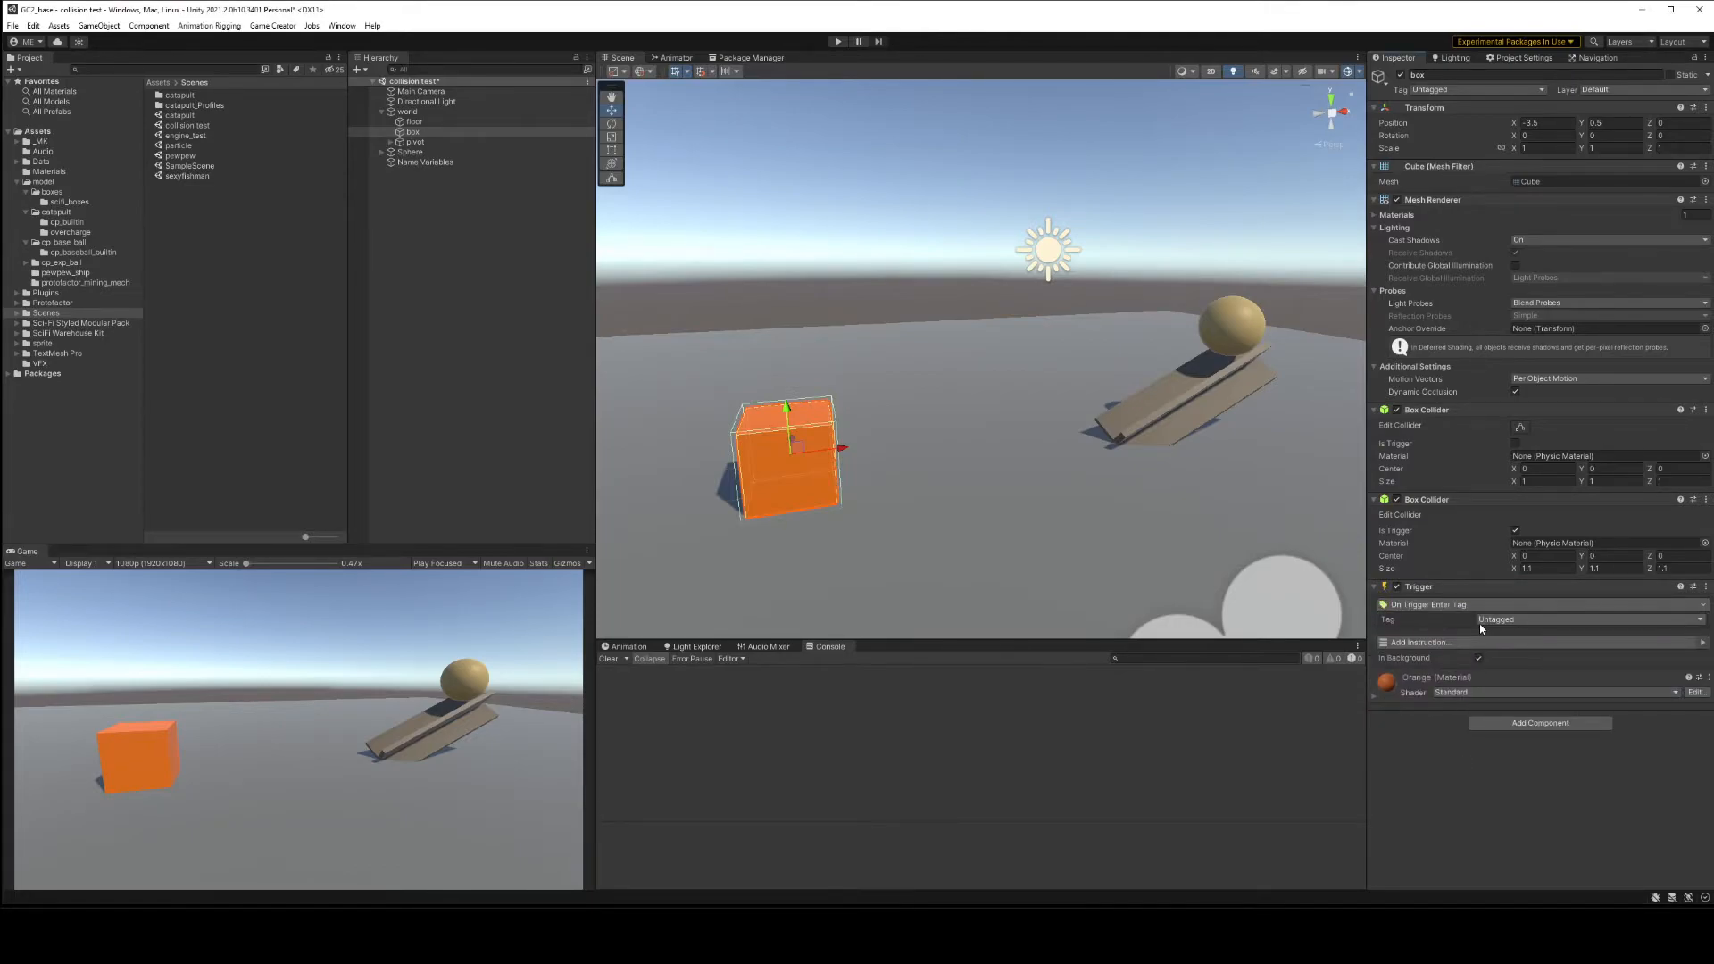
{"action": "left_click", "coordinate": [1589, 618]}
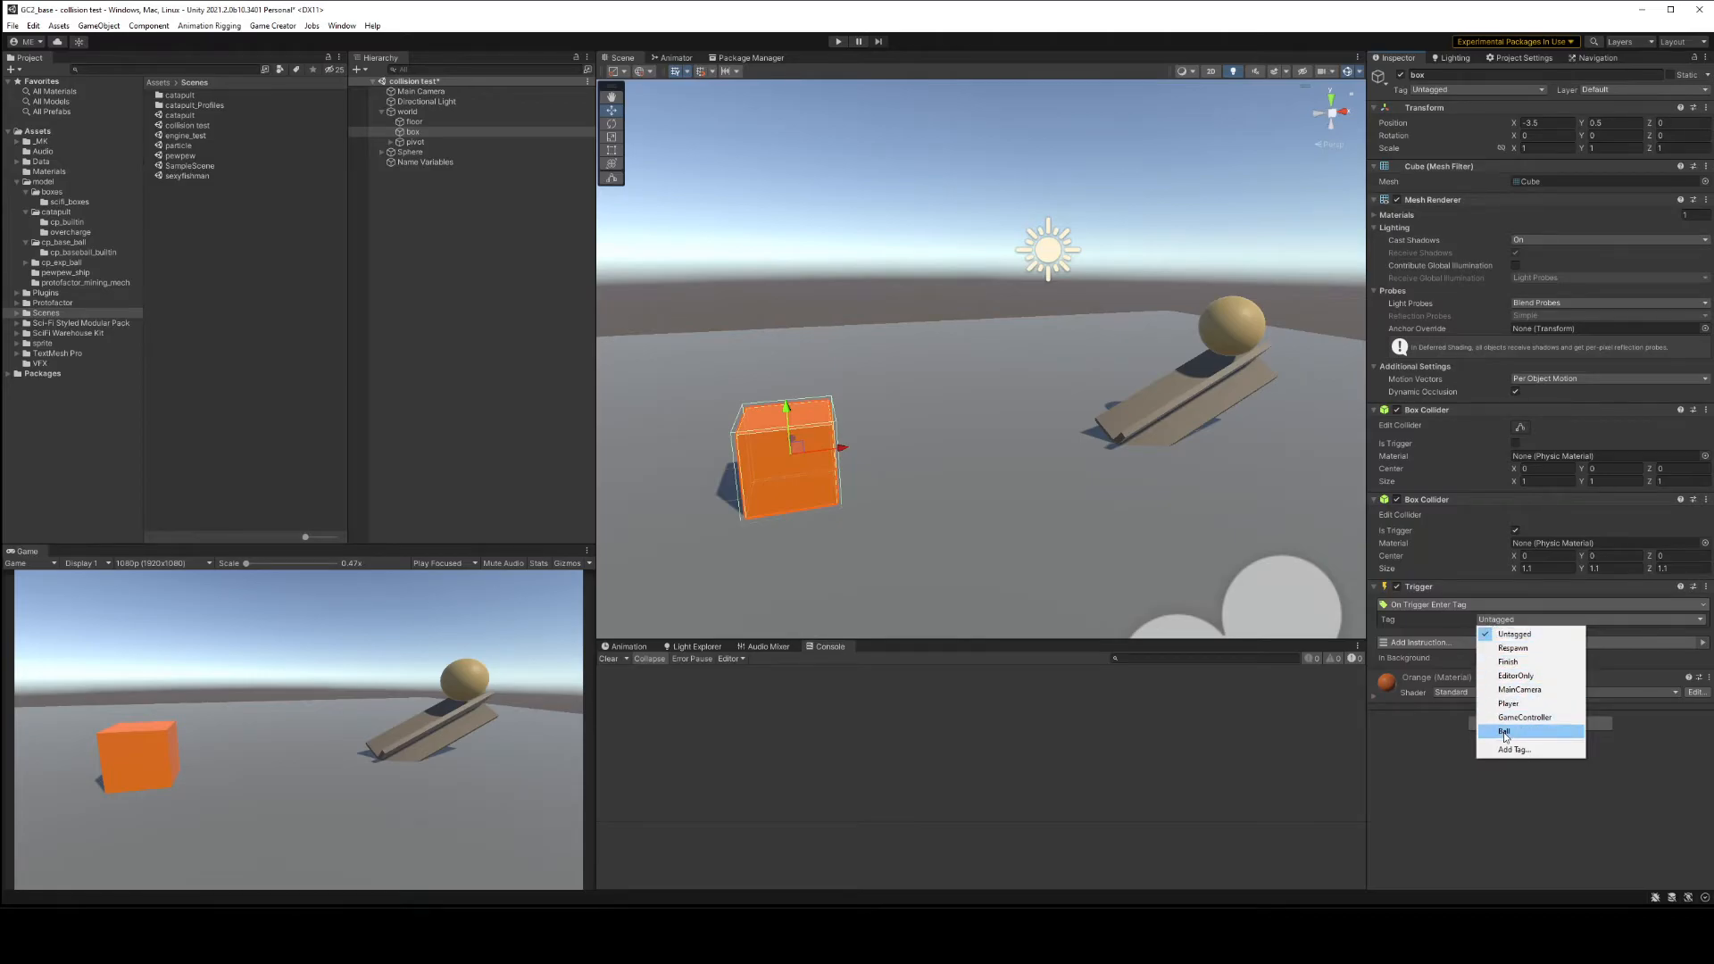
{"action": "left_click", "coordinate": [1503, 730]}
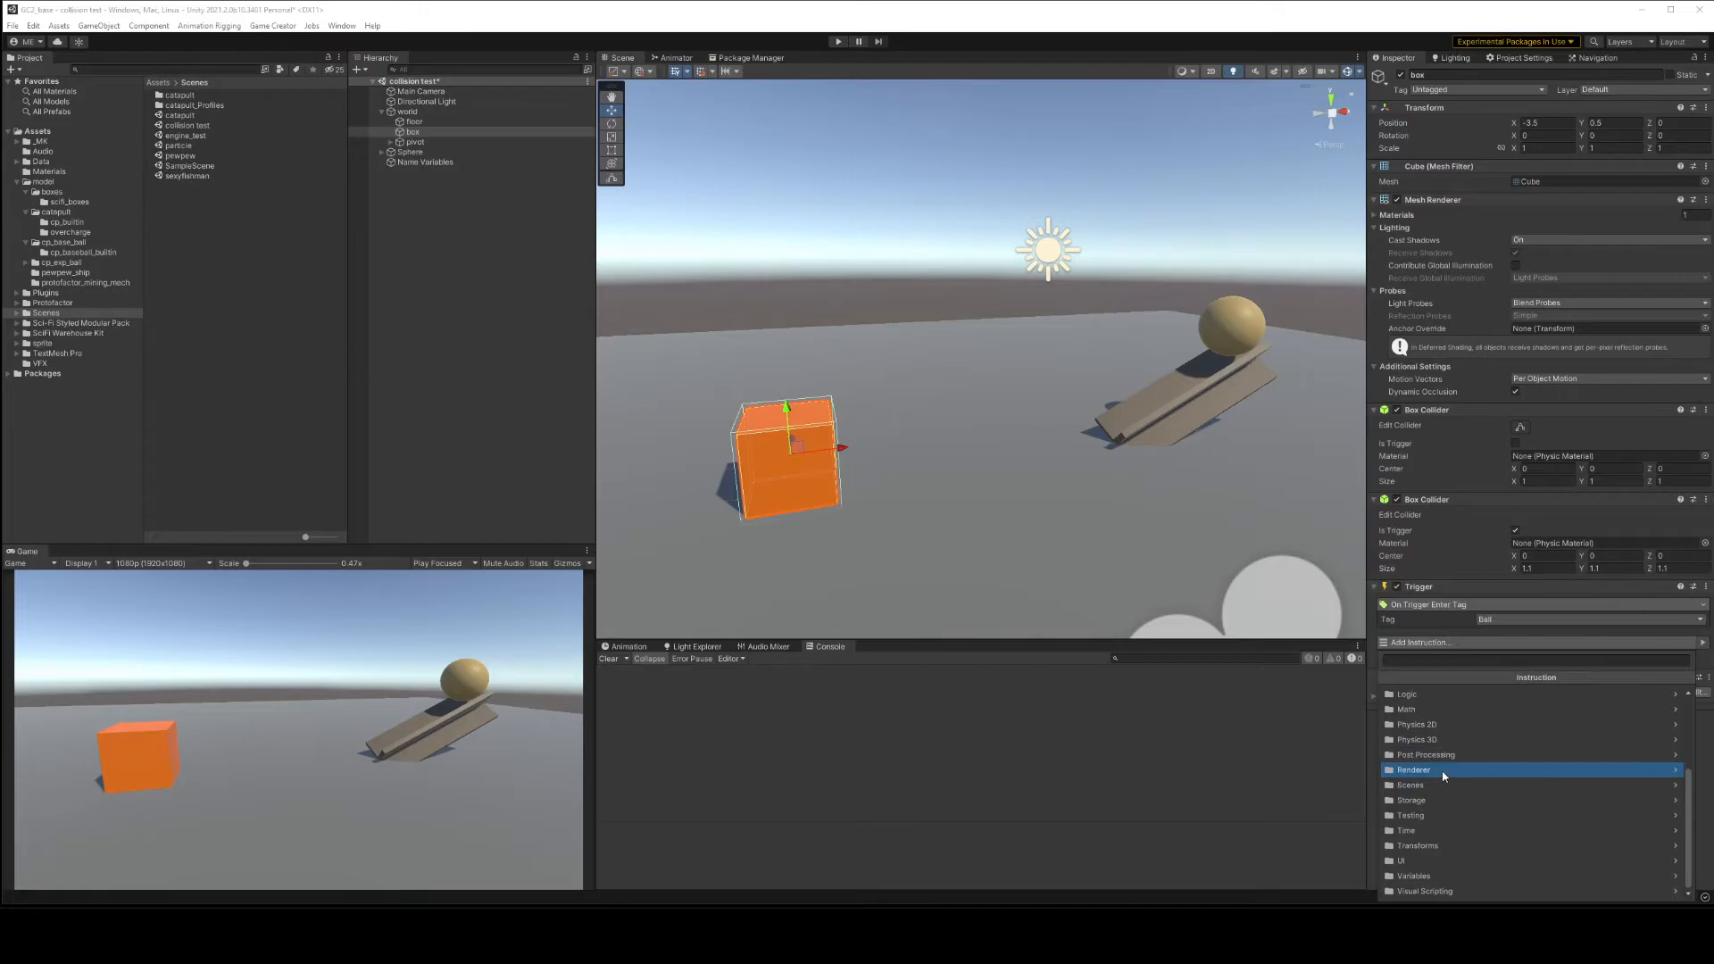
Add a Change Material Color instruction on the Target renderer with the colour red.
{"action": "left_click", "coordinate": [1414, 770]}
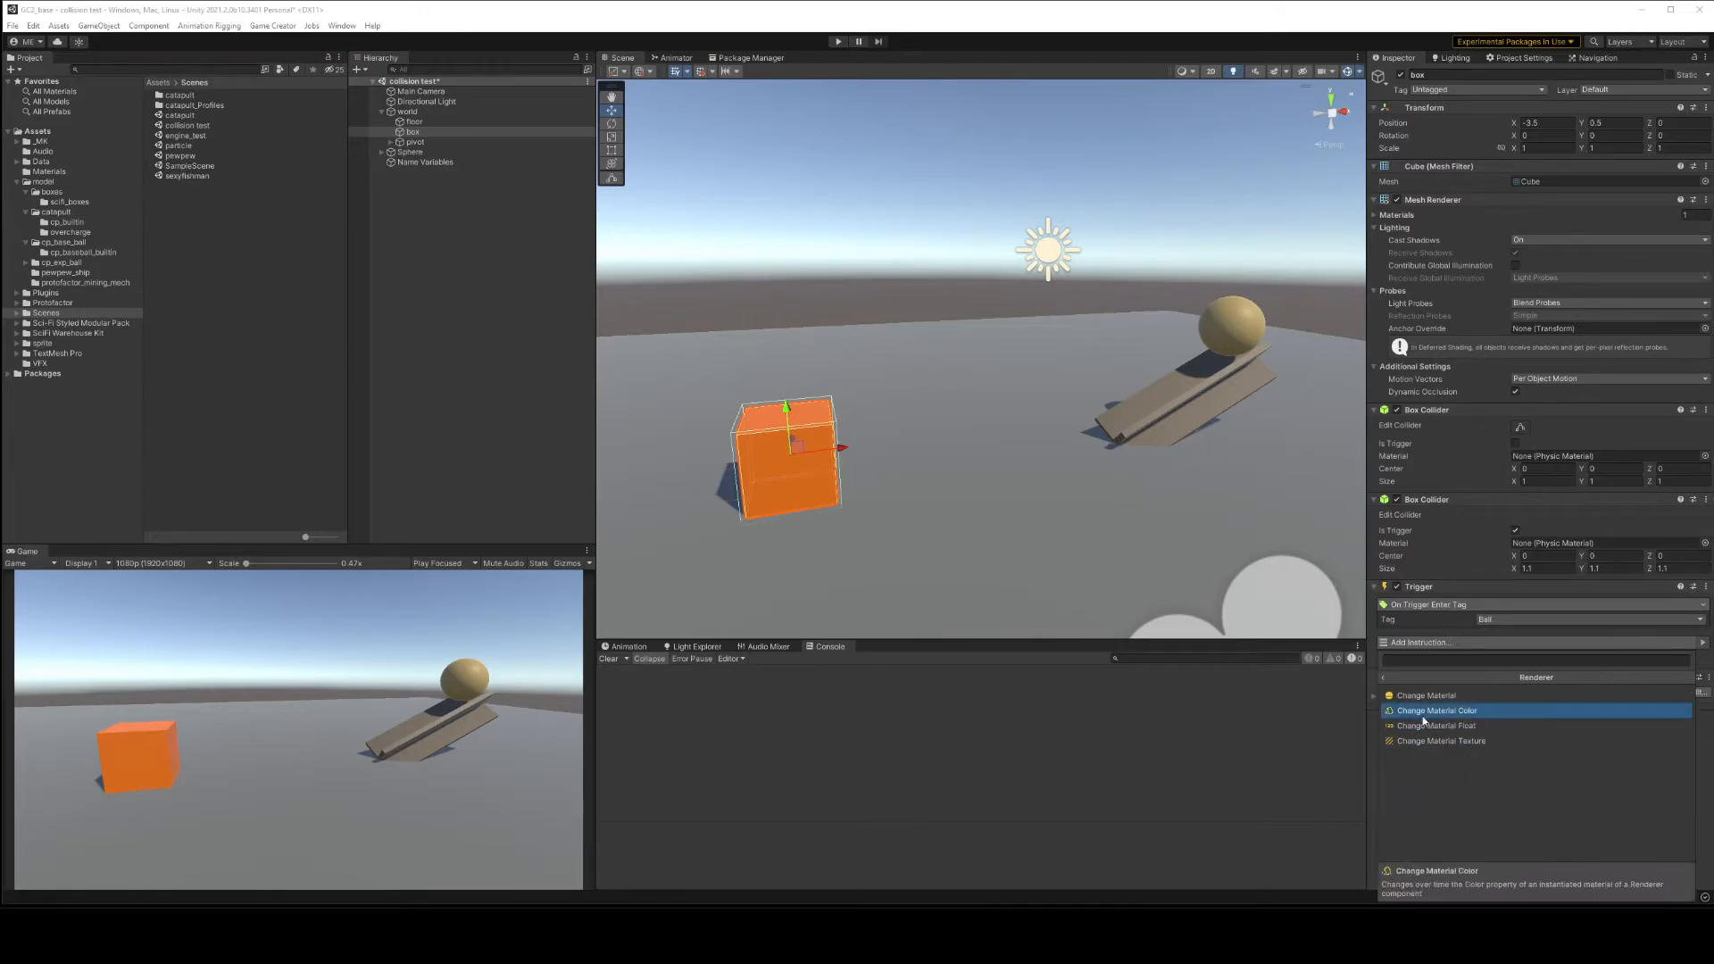
{"action": "left_click", "coordinate": [1436, 711]}
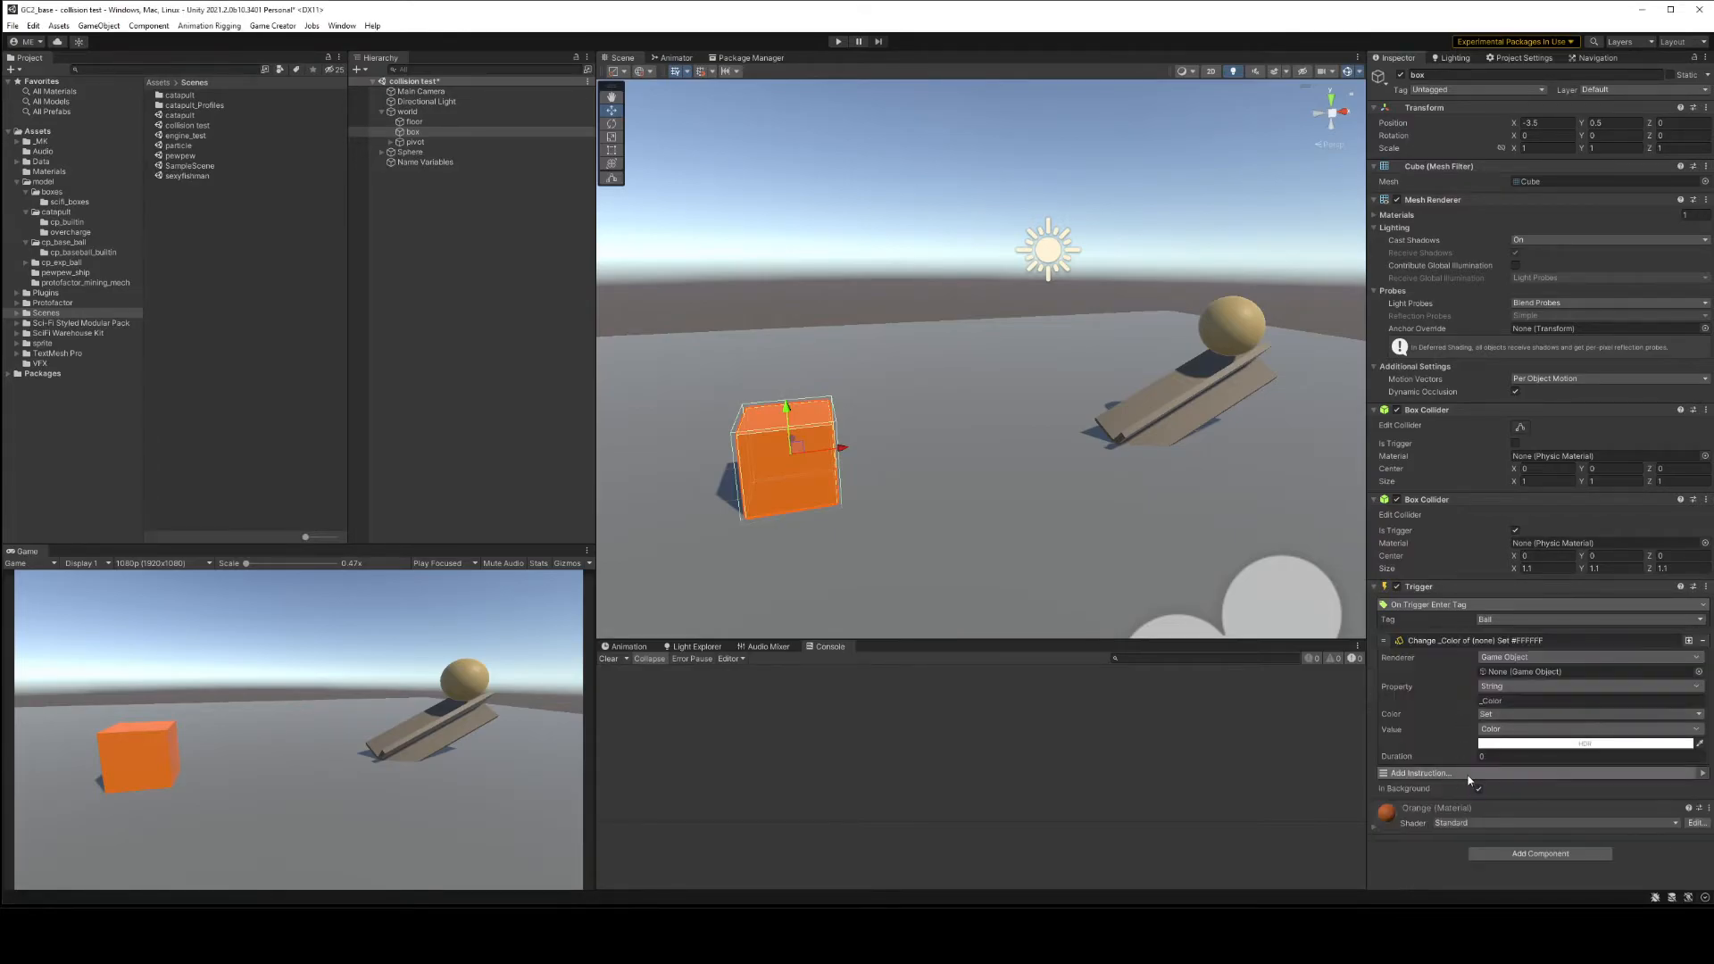
{"action": "left_click", "coordinate": [1564, 728]}
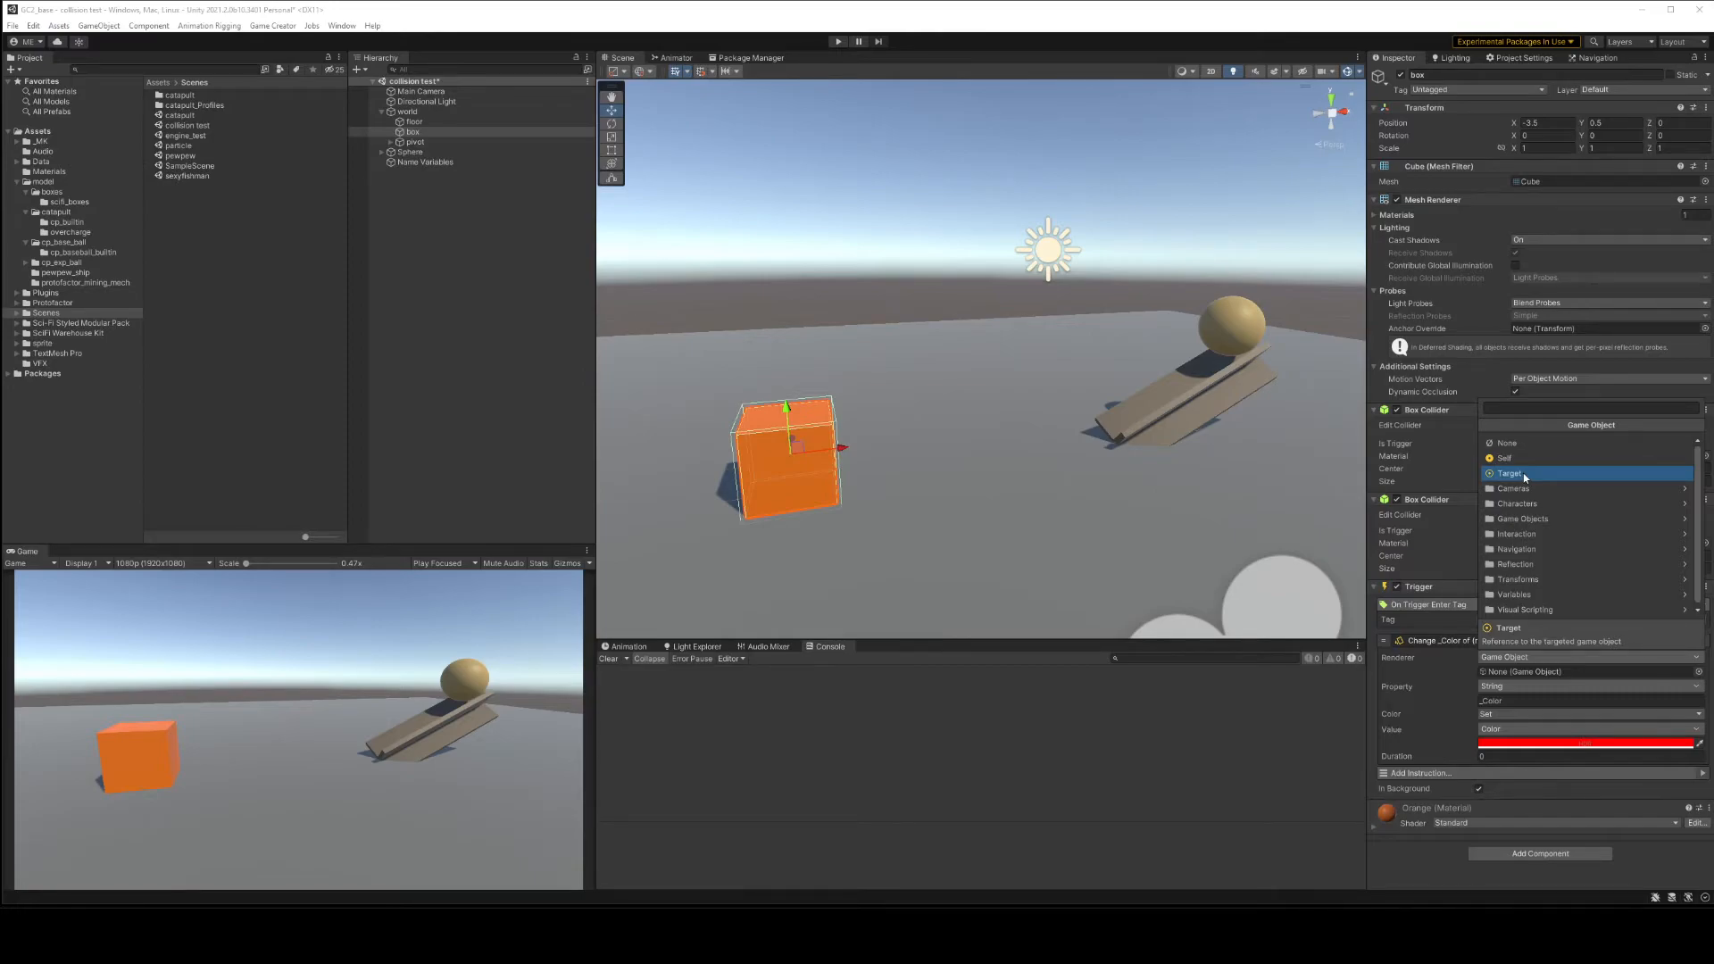
{"action": "left_click", "coordinate": [1511, 473]}
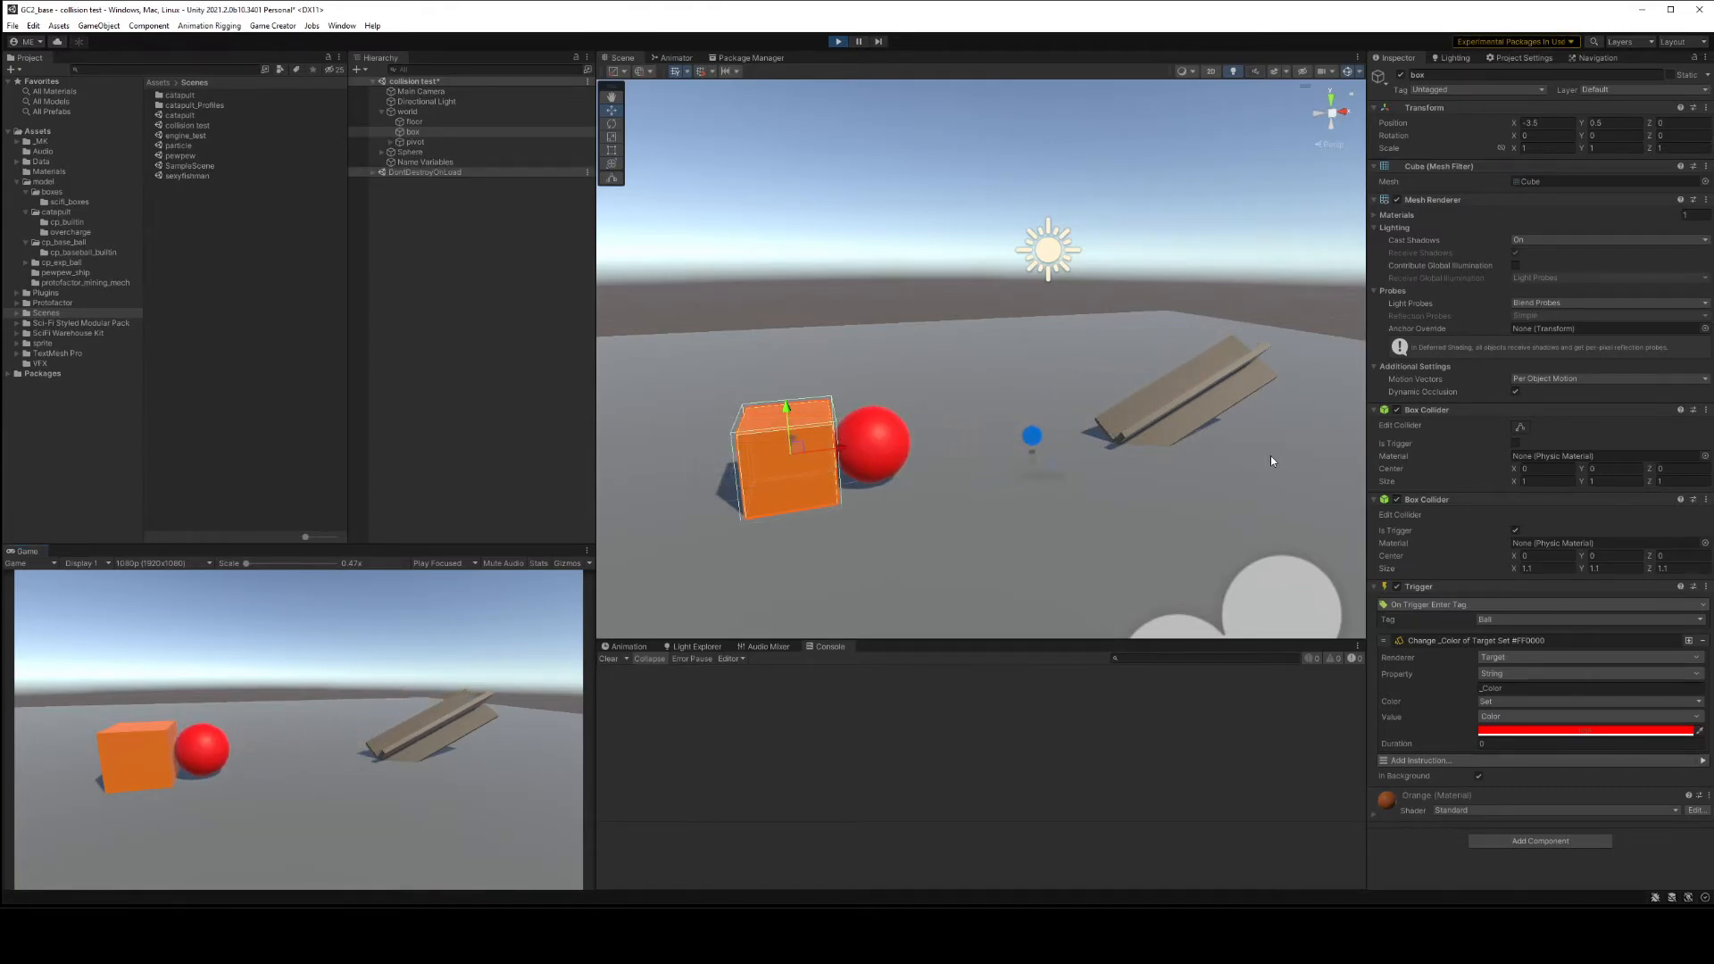
Play the scene, let the ball hit the box, then select the ball to see its red material instance.
{"action": "left_click", "coordinate": [837, 42]}
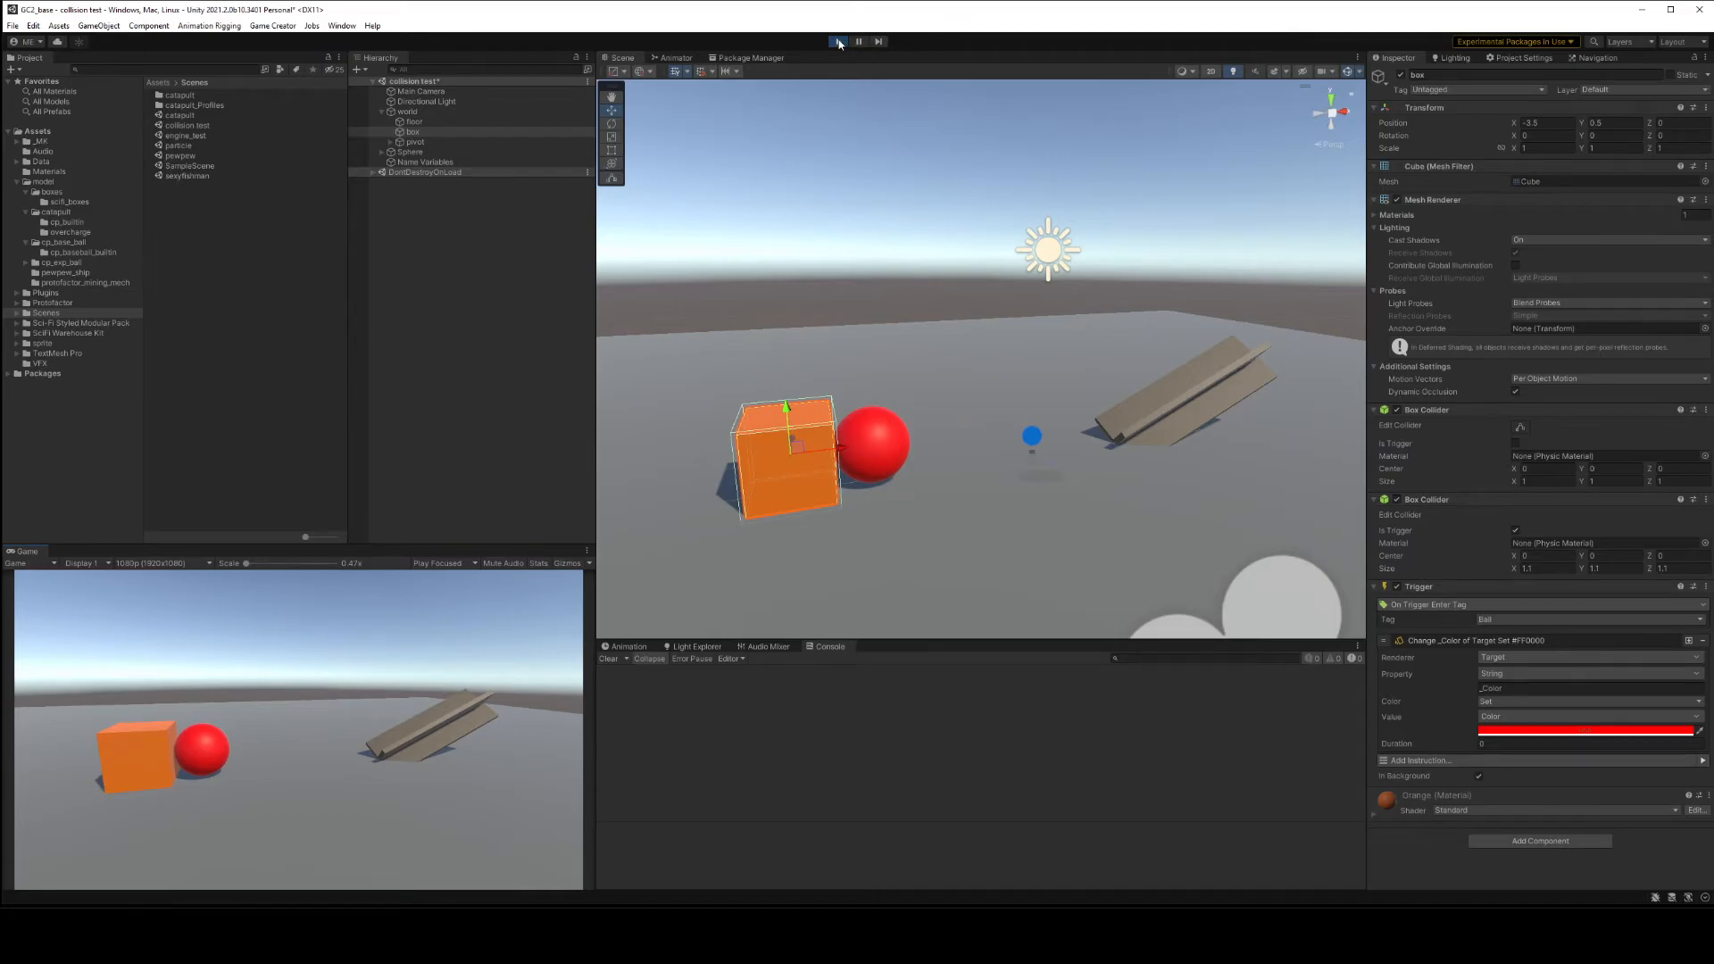
{"action": "left_click", "coordinate": [838, 41]}
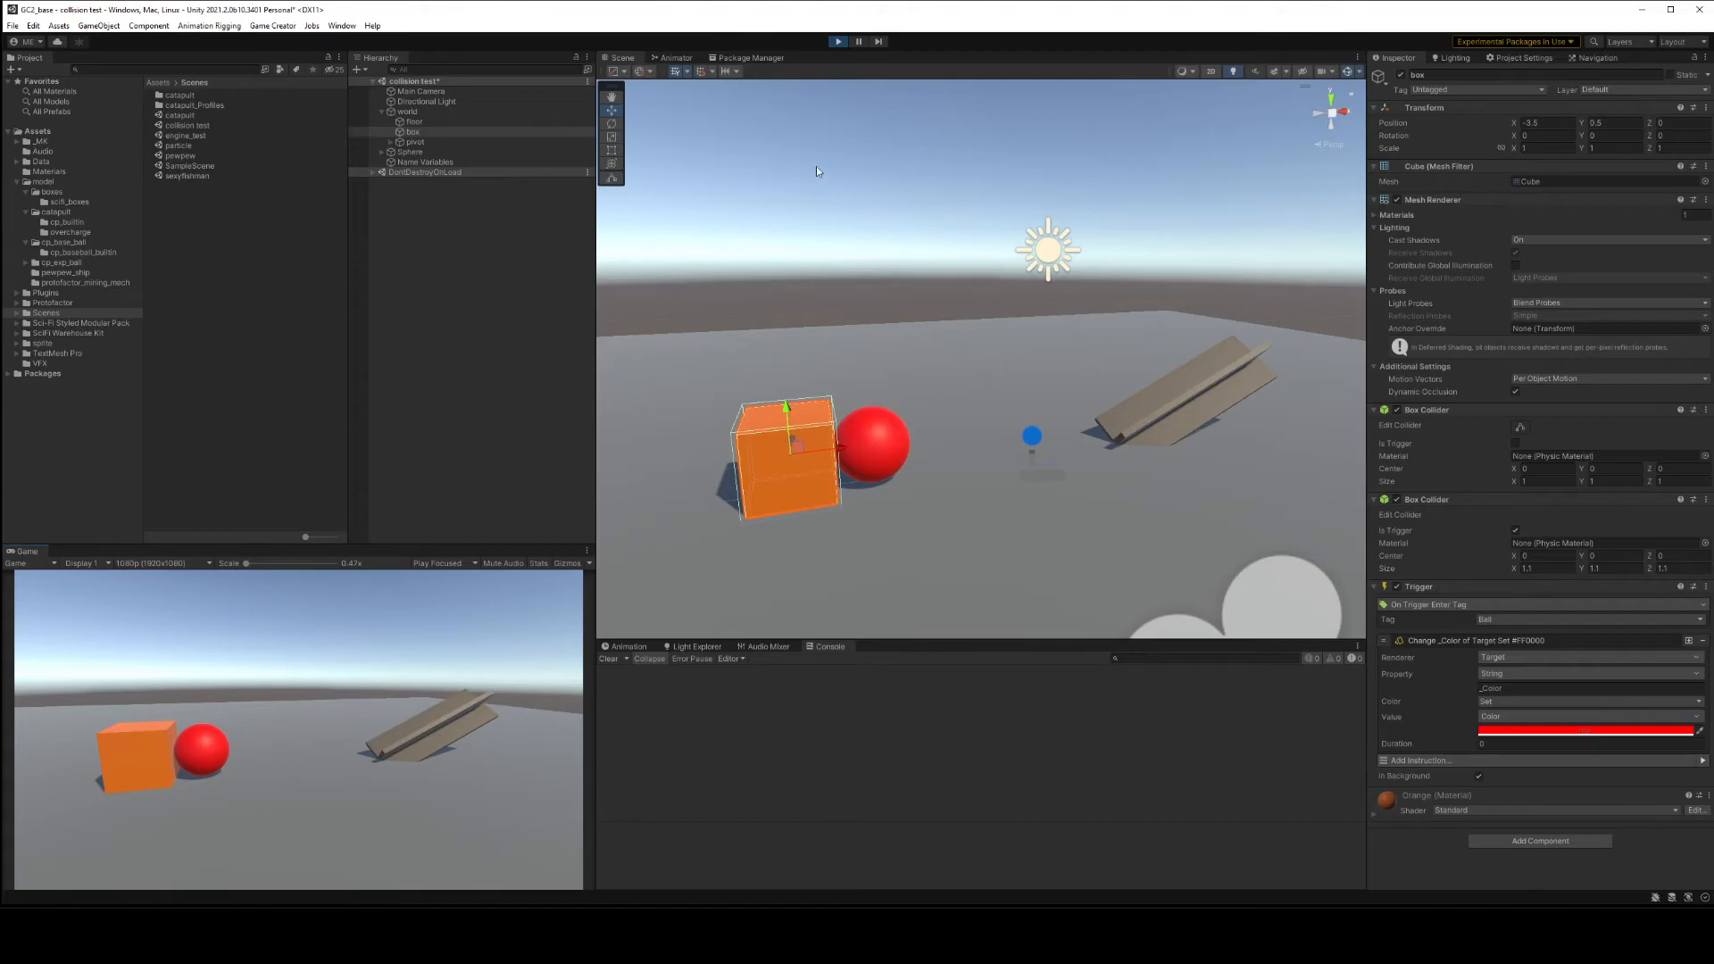
{"action": "left_click", "coordinate": [408, 150]}
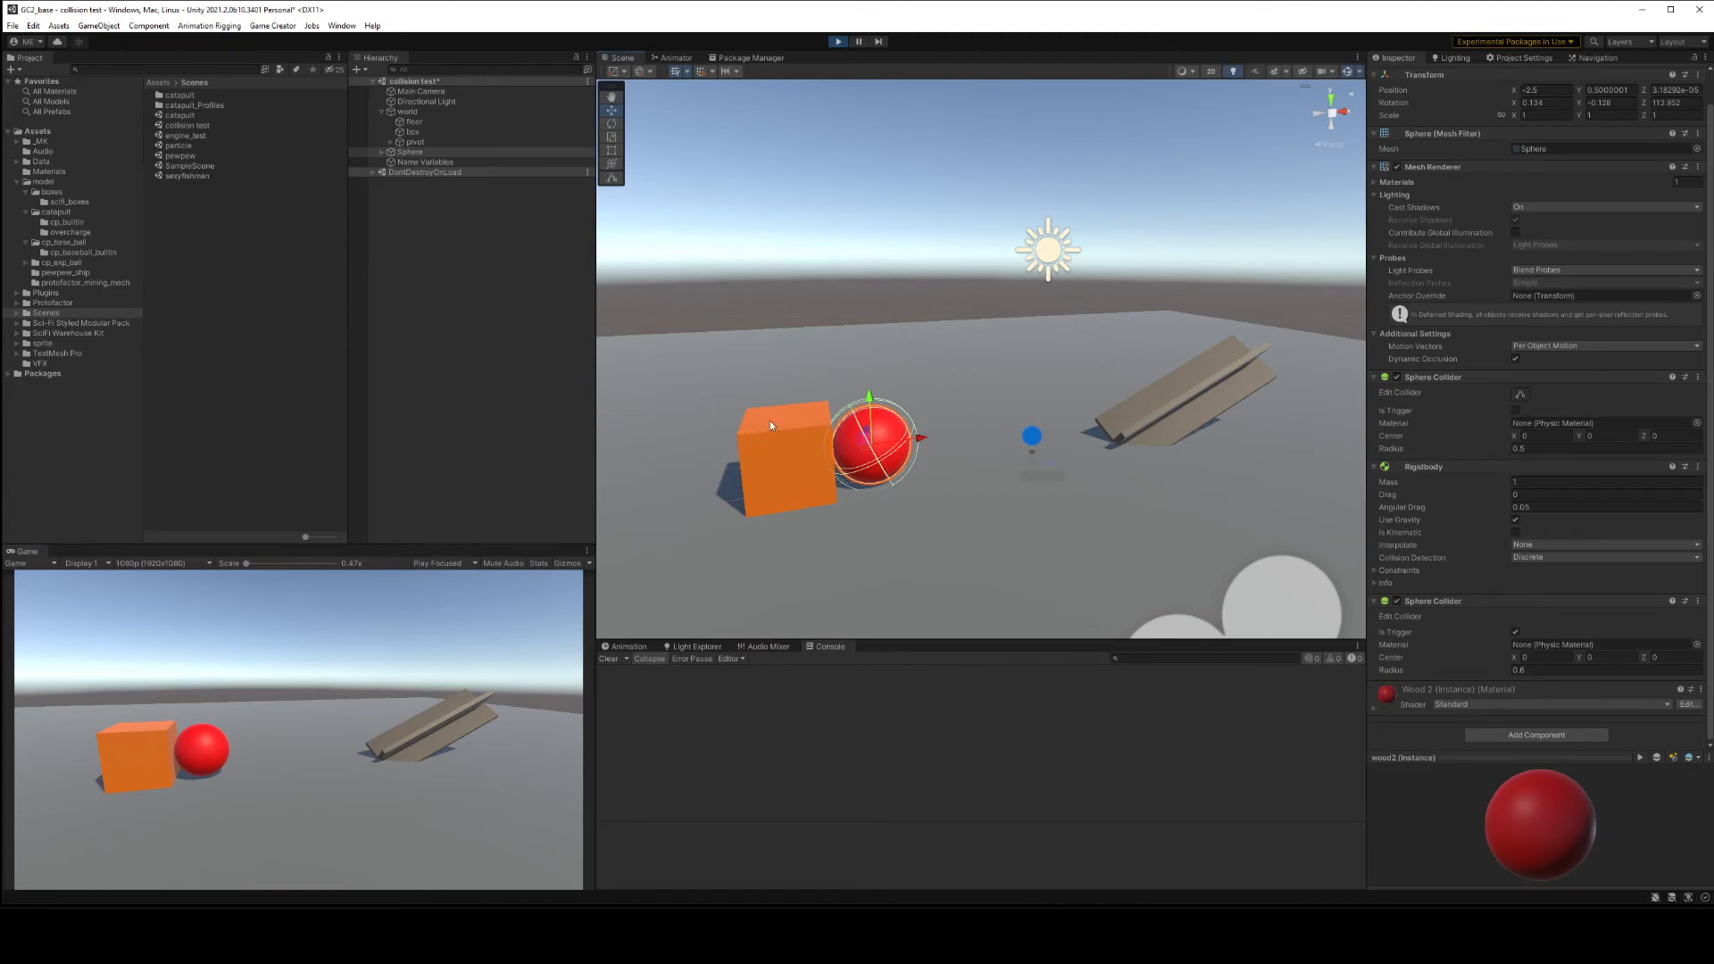
Select the box during play to review its Trigger component setting the target red.
{"action": "left_click", "coordinate": [413, 132]}
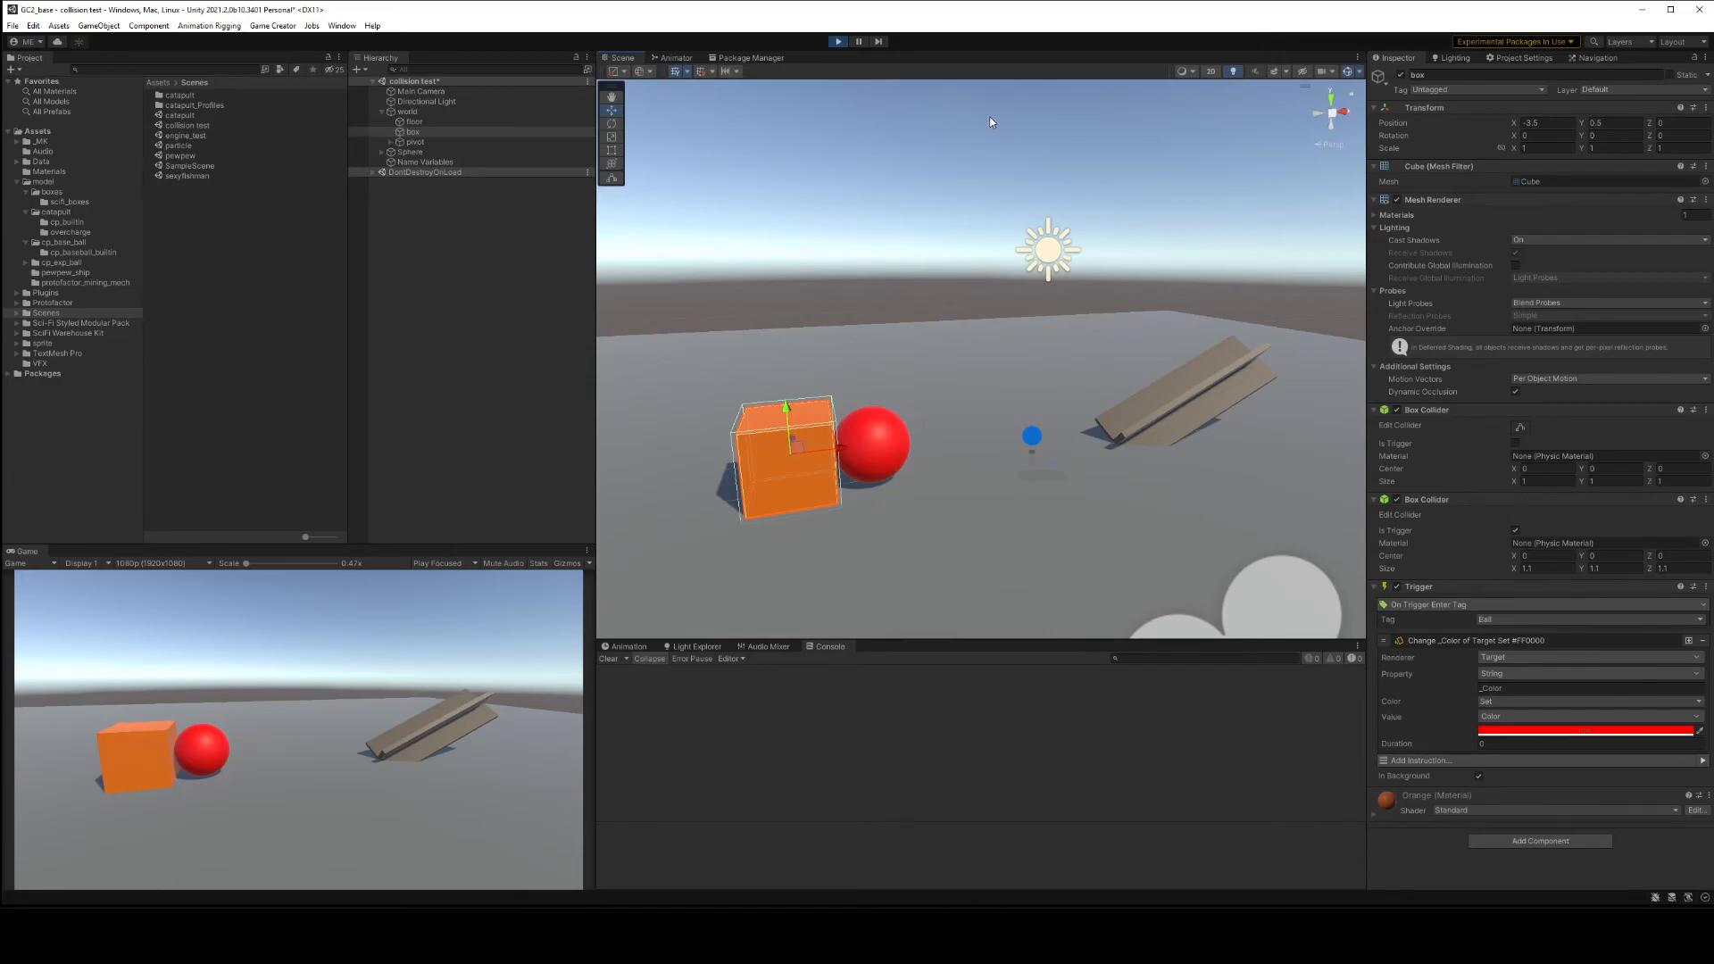
{"action": "mouse_move", "coordinate": [979, 116]}
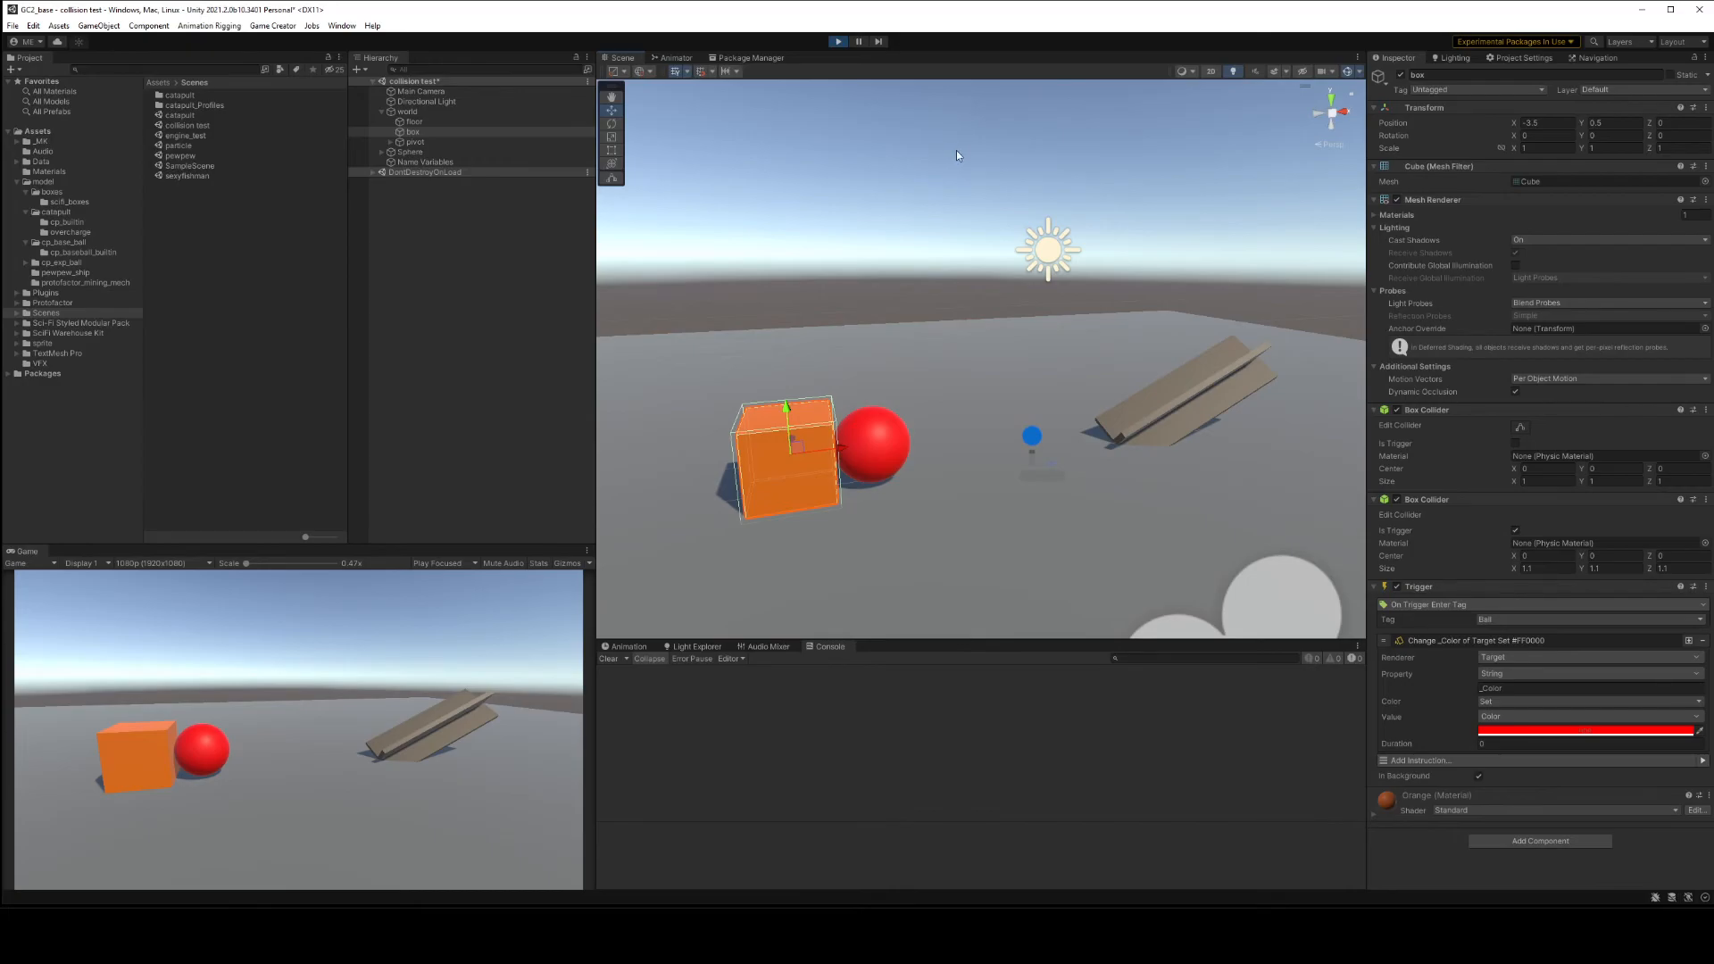
{"action": "mouse_move", "coordinate": [971, 139]}
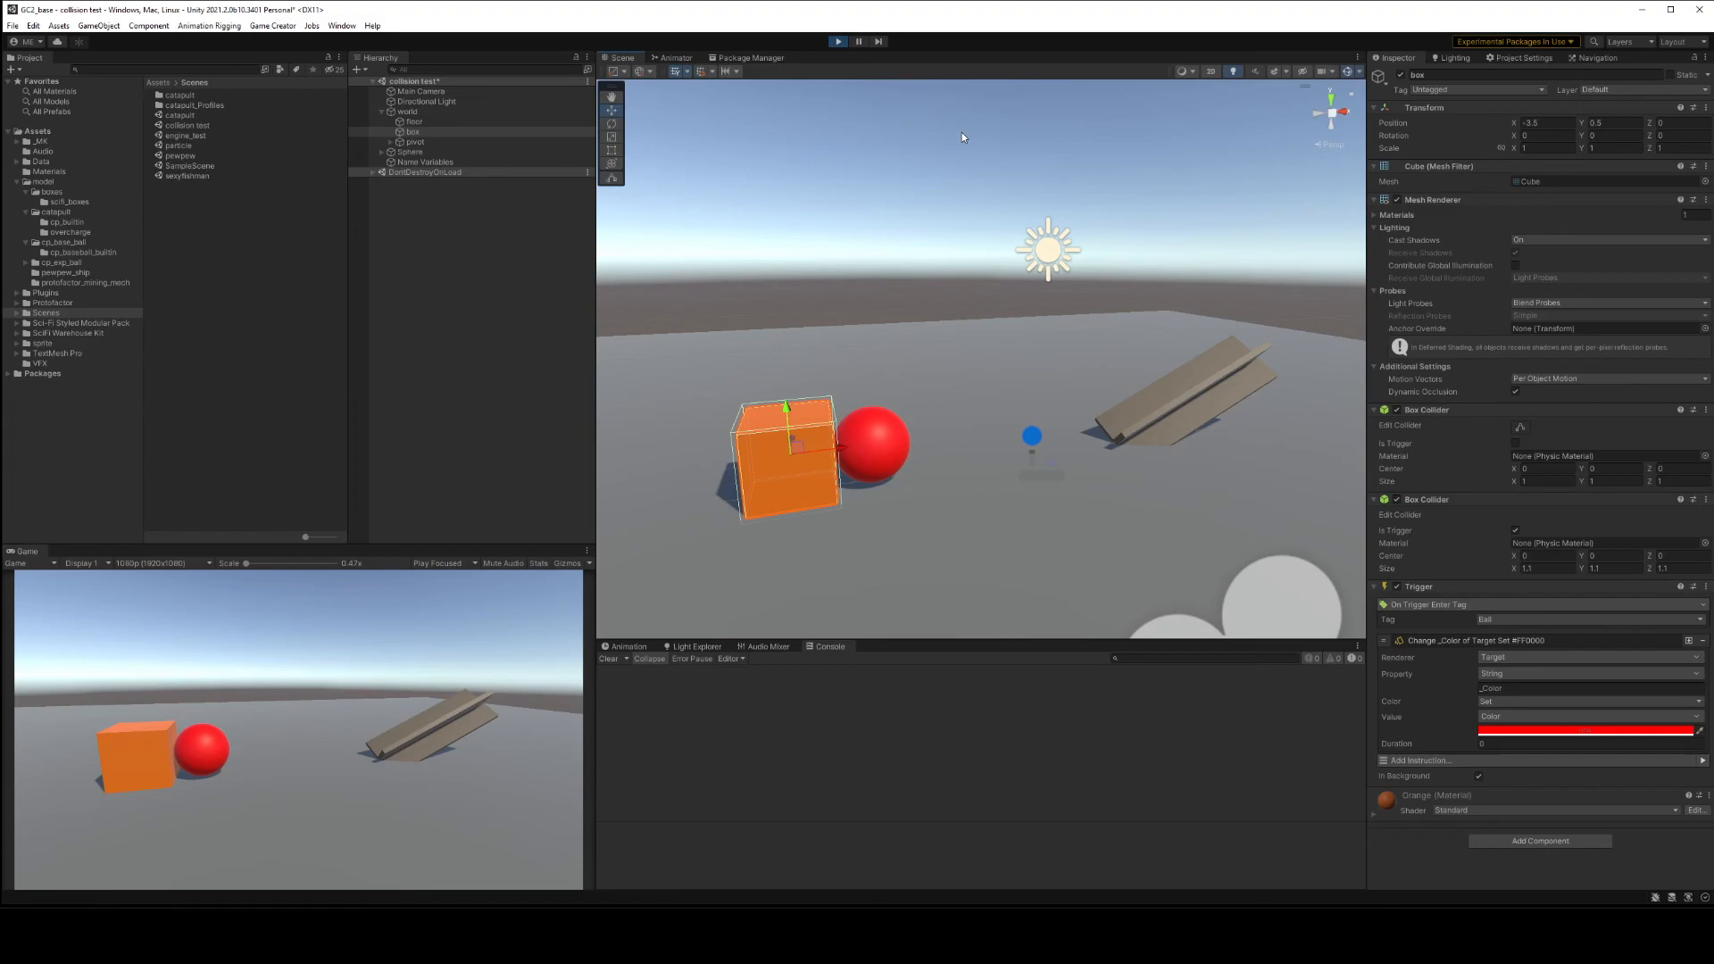
{"action": "mouse_move", "coordinate": [843, 136]}
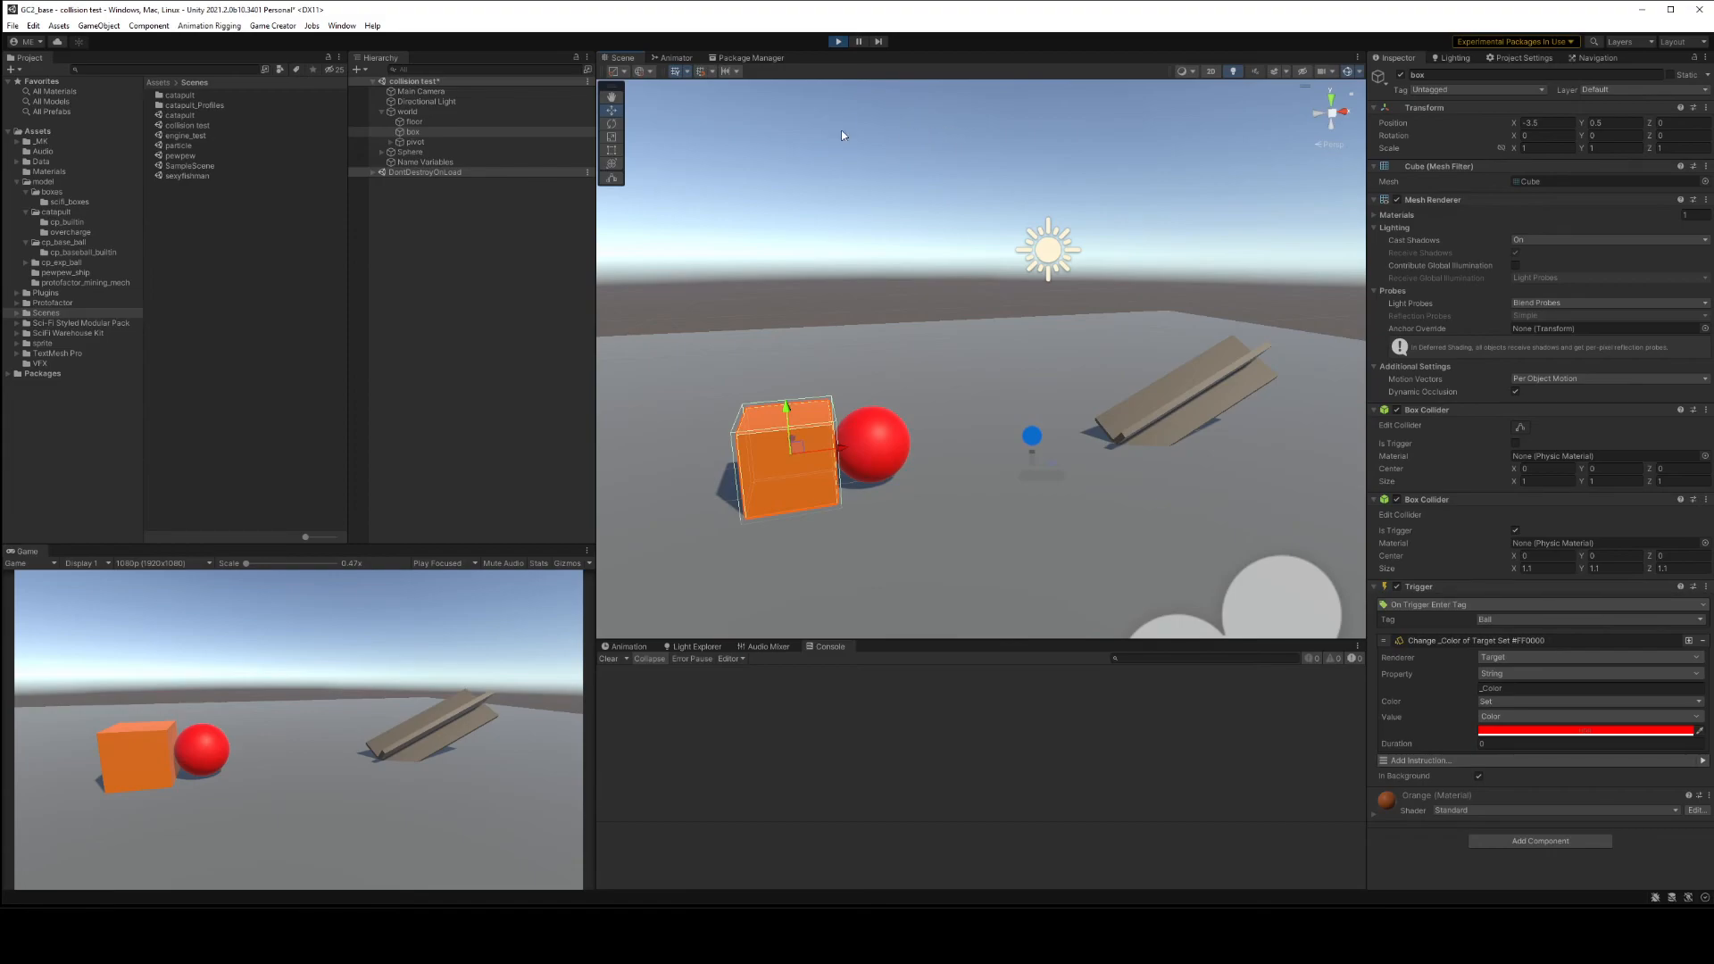
{"action": "mouse_move", "coordinate": [916, 170]}
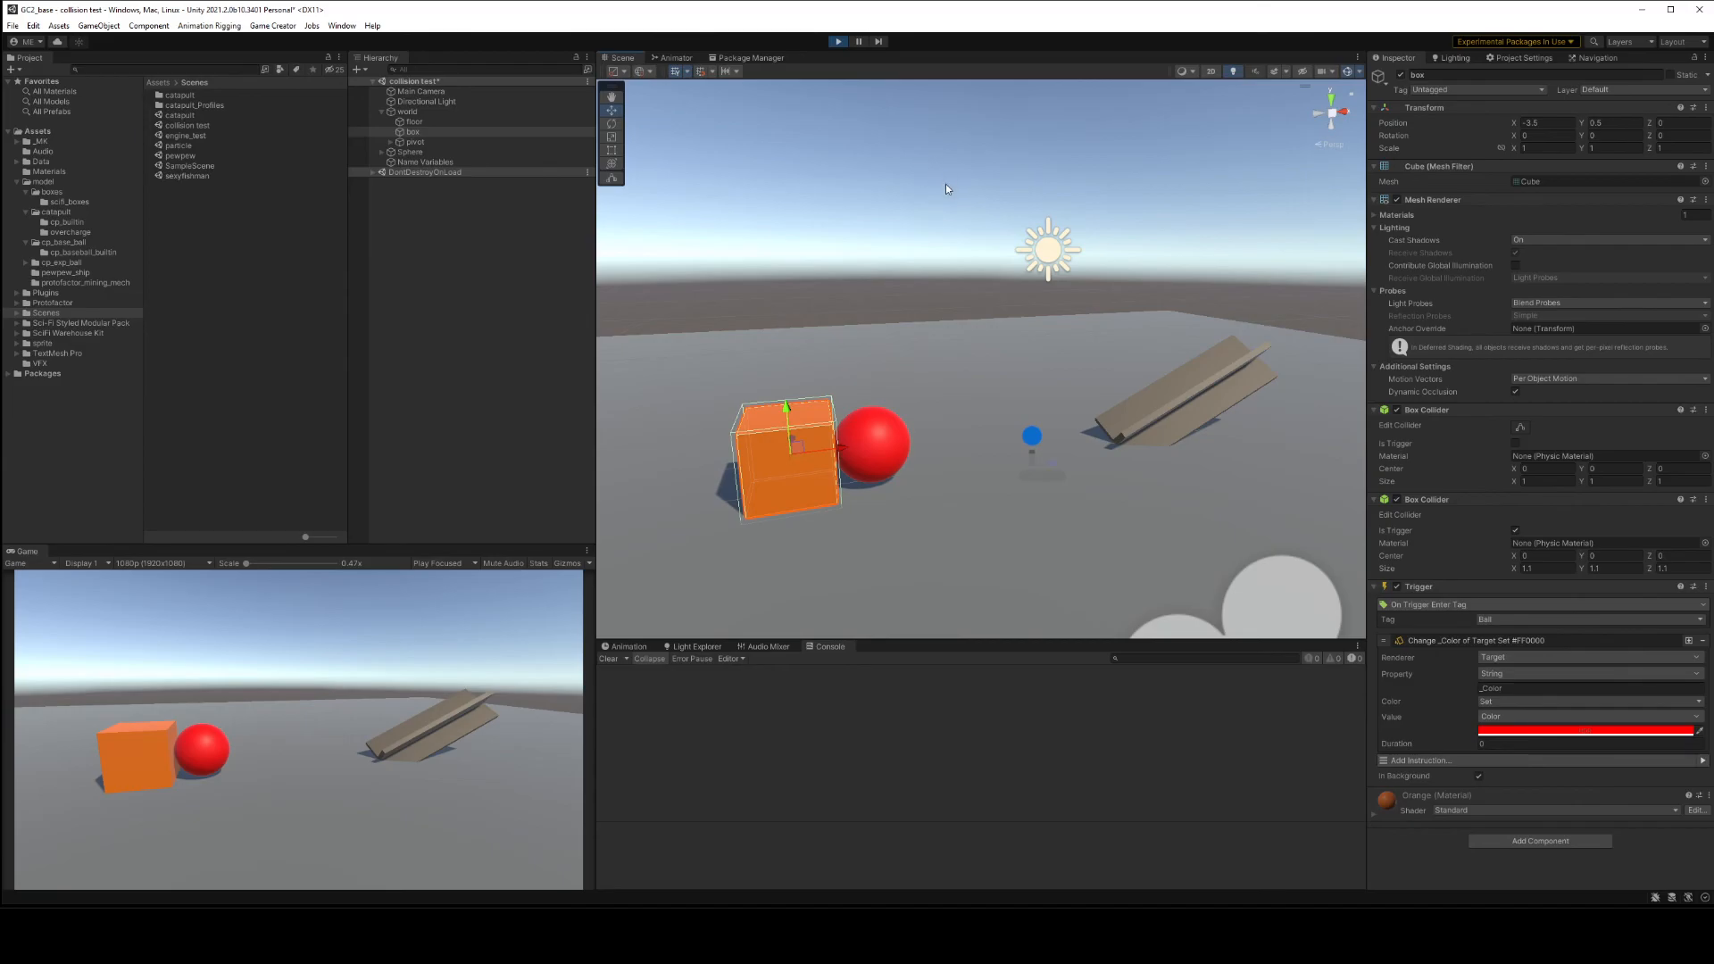
{"action": "mouse_move", "coordinate": [946, 197]}
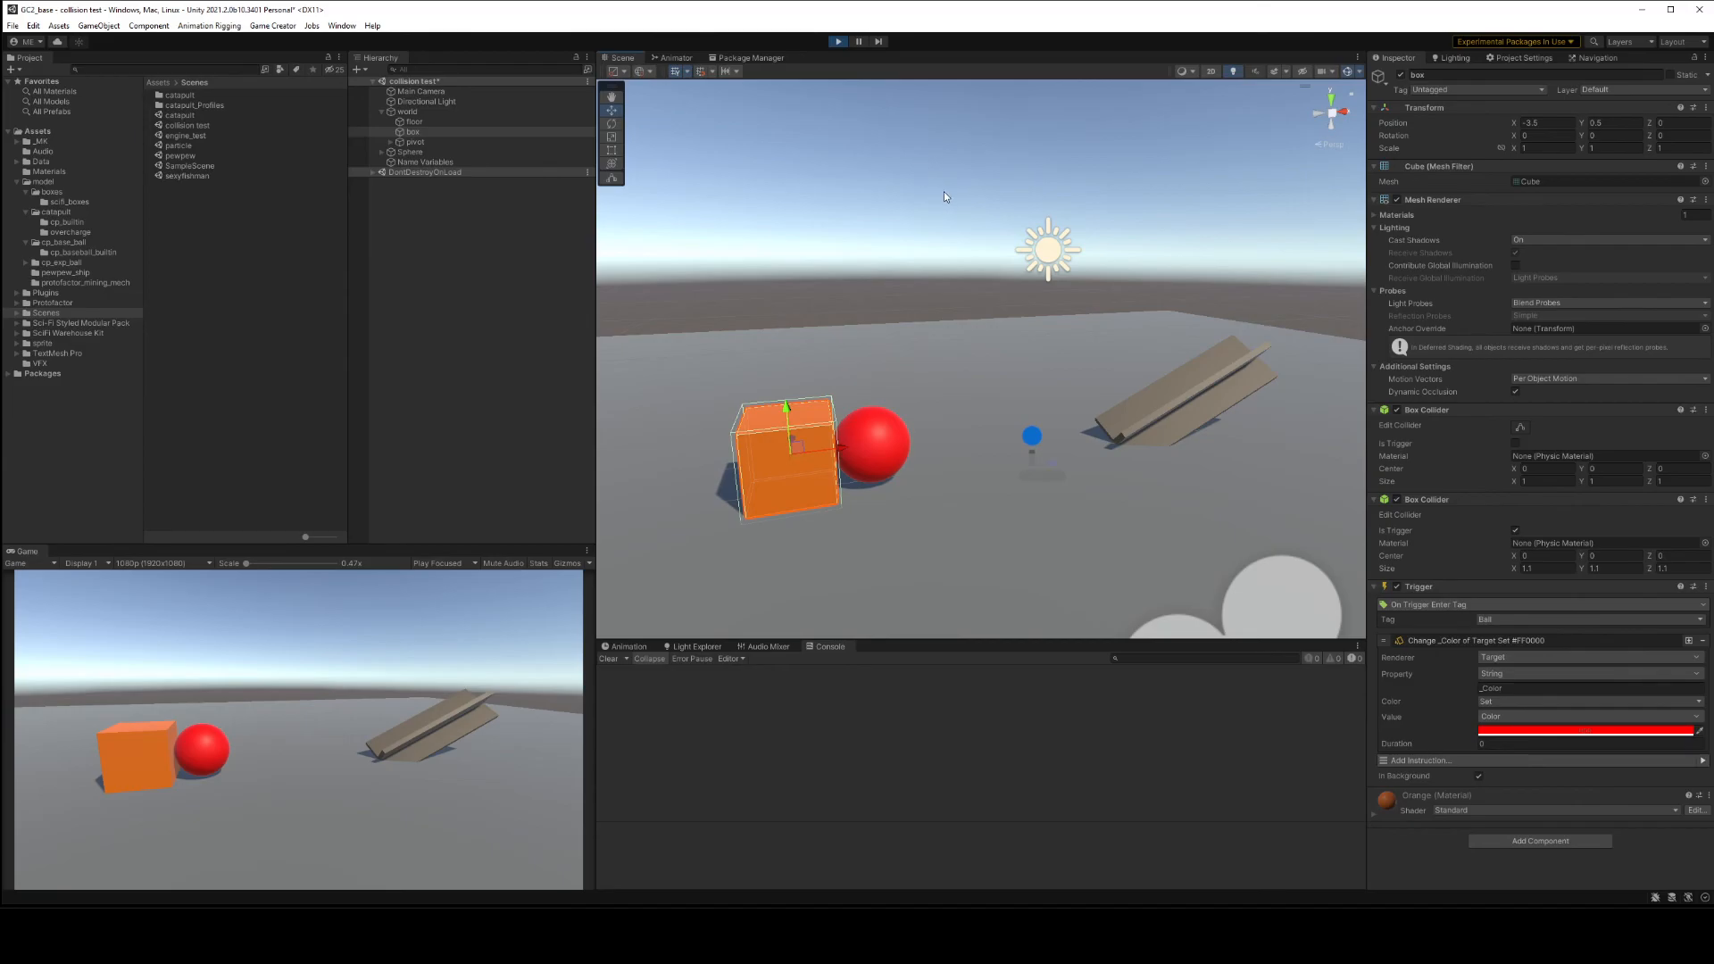